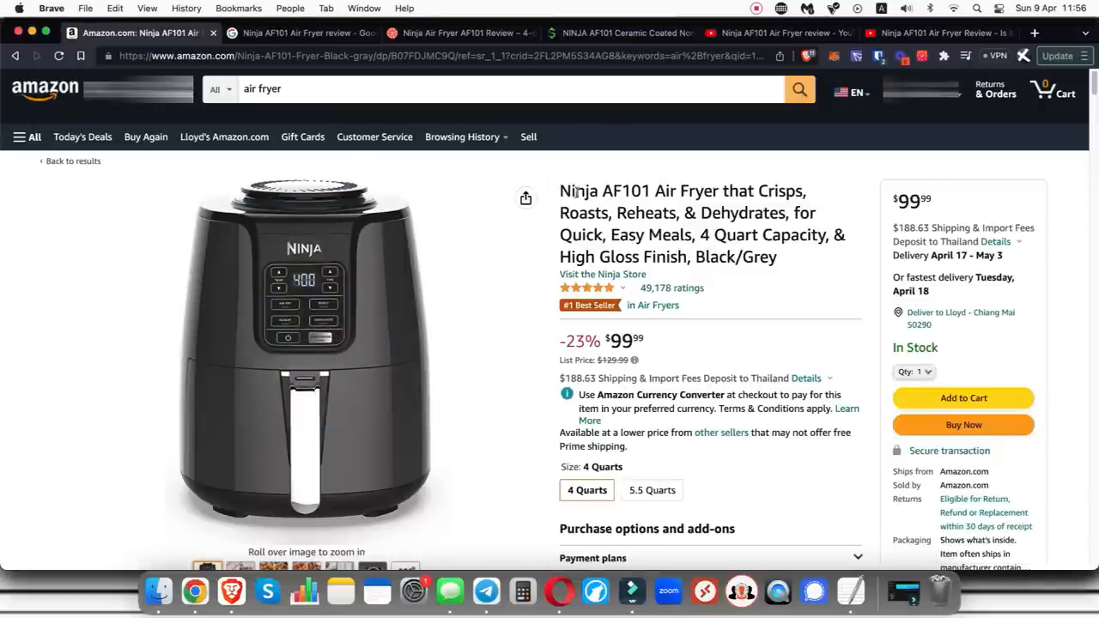
mouse_move(840, 362)
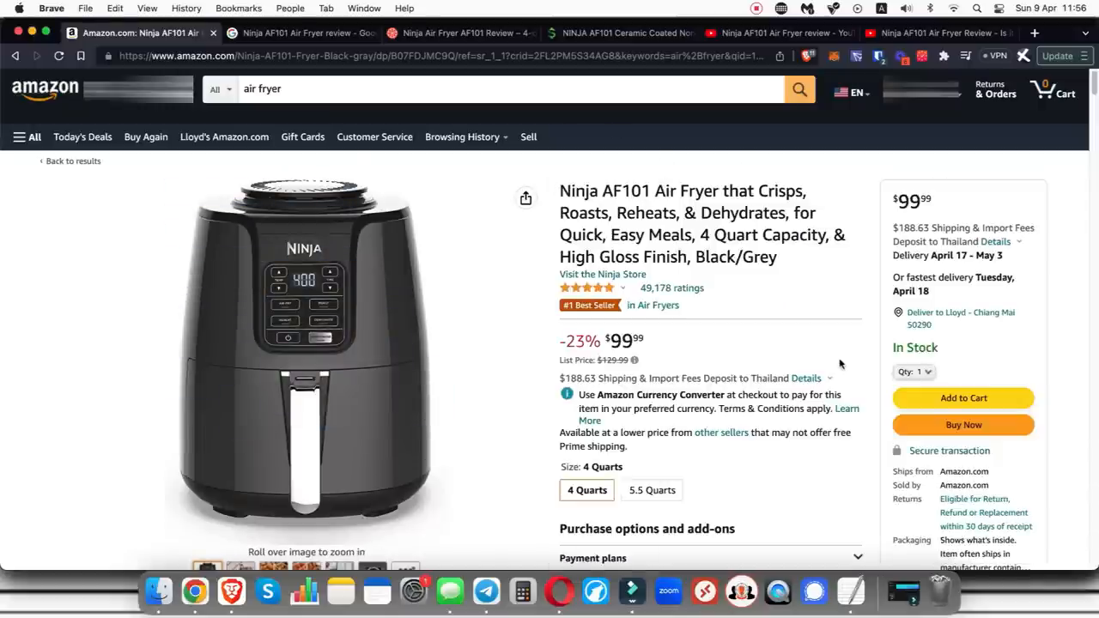
mouse_move(793, 303)
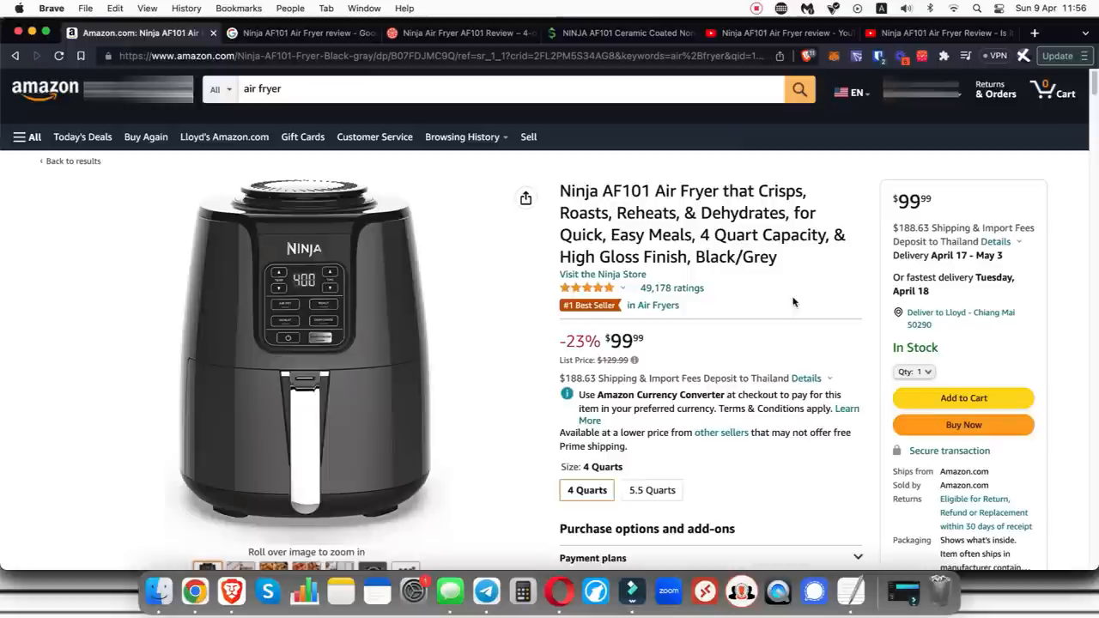
mouse_move(656, 305)
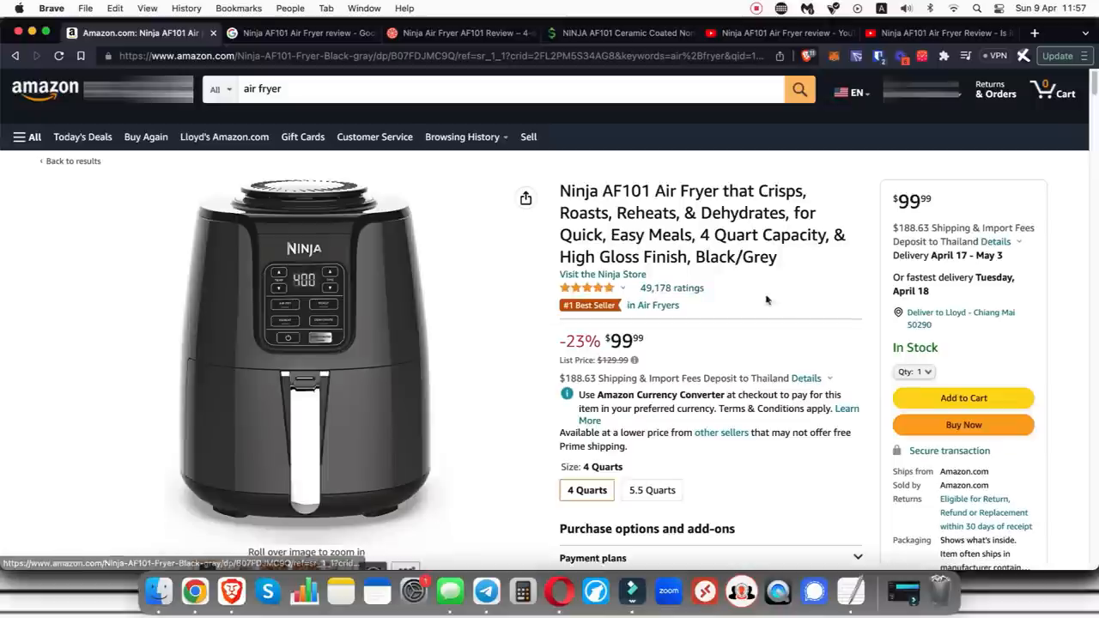
mouse_move(769, 295)
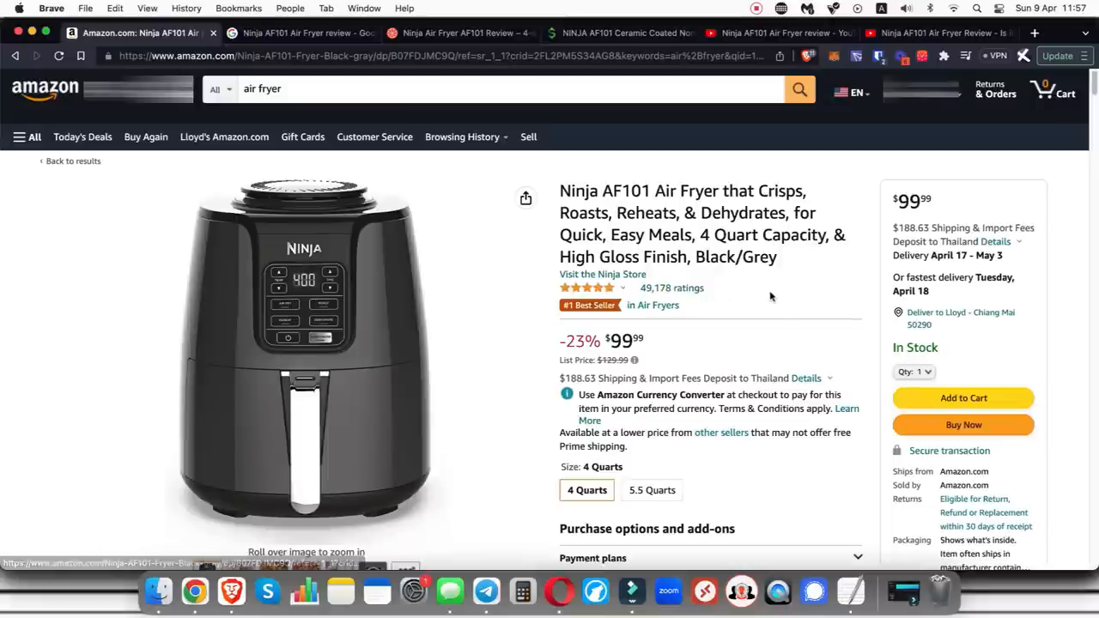
mouse_move(800, 309)
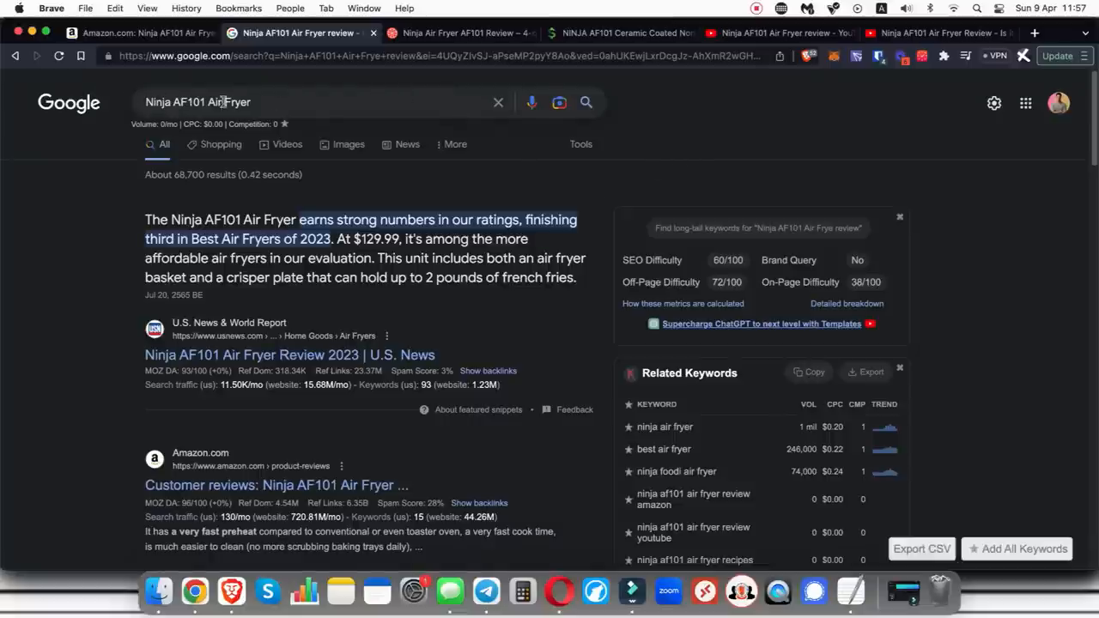
Search Google for 'ninja af101 air fryer review' and browse the U.S. News, Amazon and YouTube results.
left_click(249, 103)
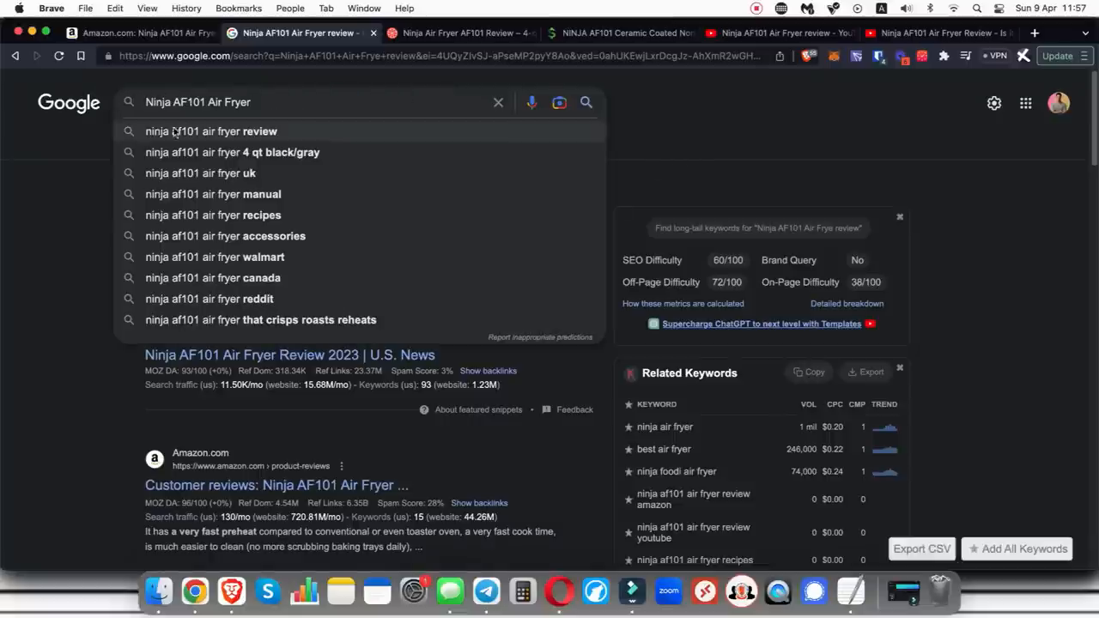
mouse_move(269, 139)
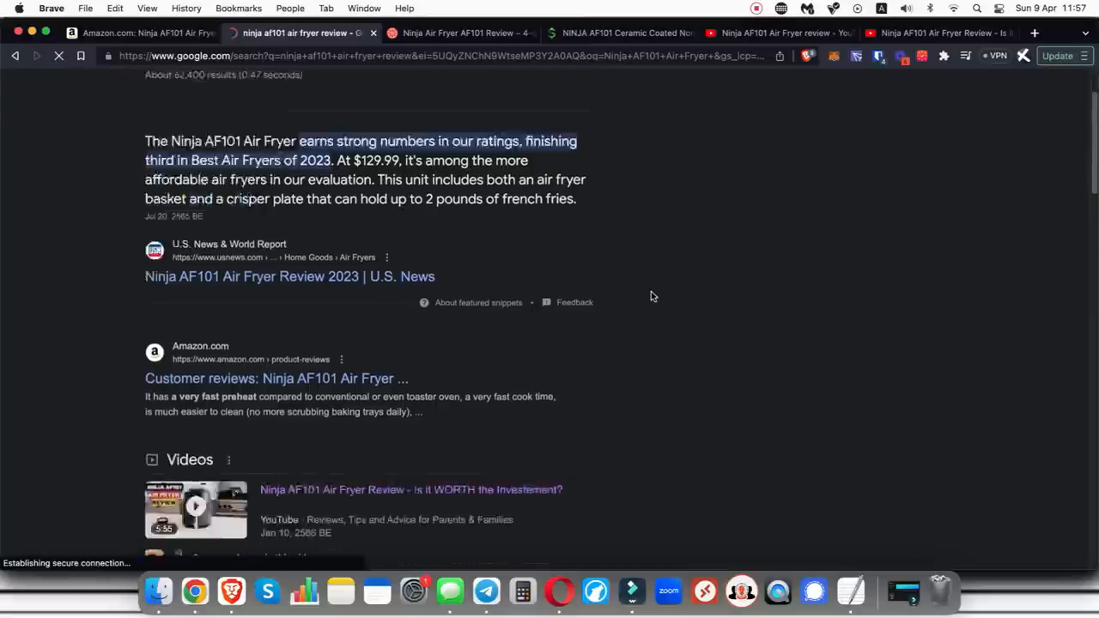
scroll("down", 3)
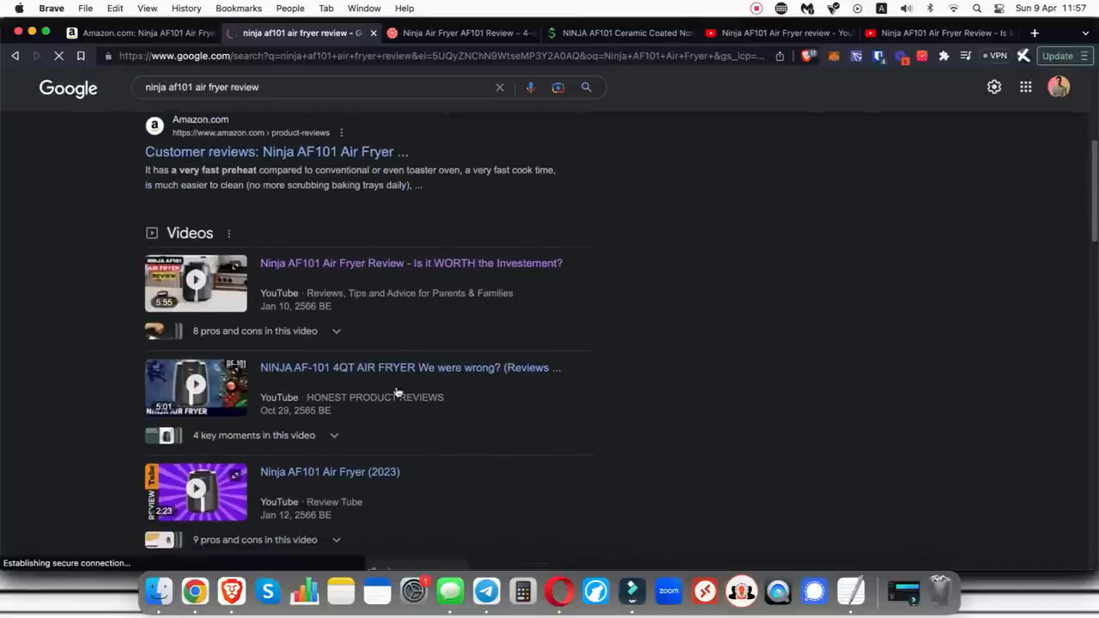
scroll("down", 3)
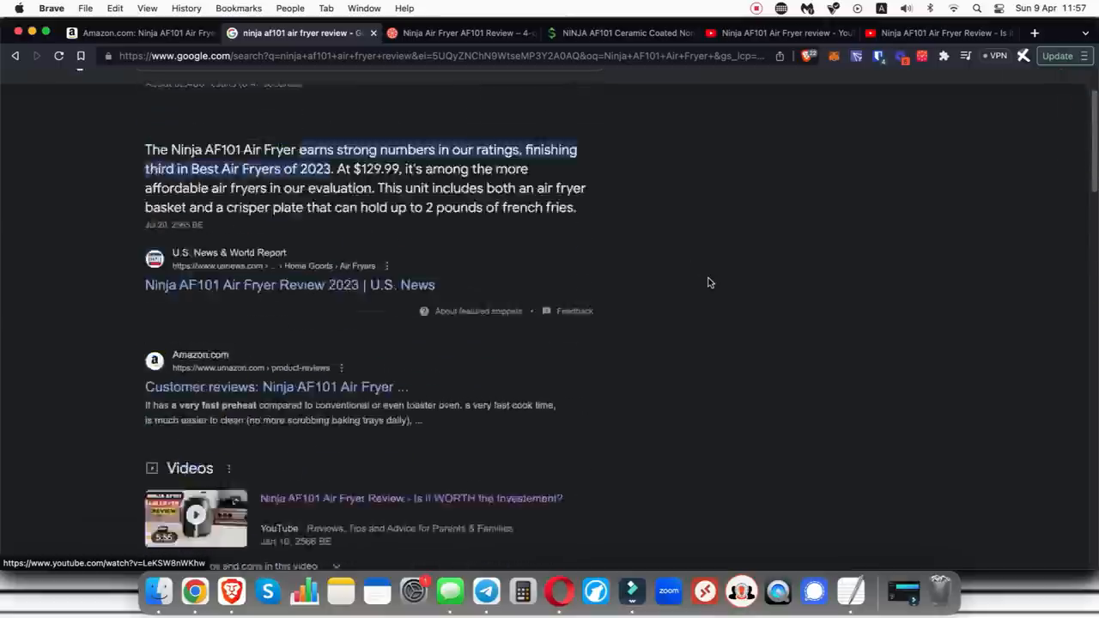
View the Juicing Journal Ninja AF101 review down to its Amazon pricing button.
left_click(460, 33)
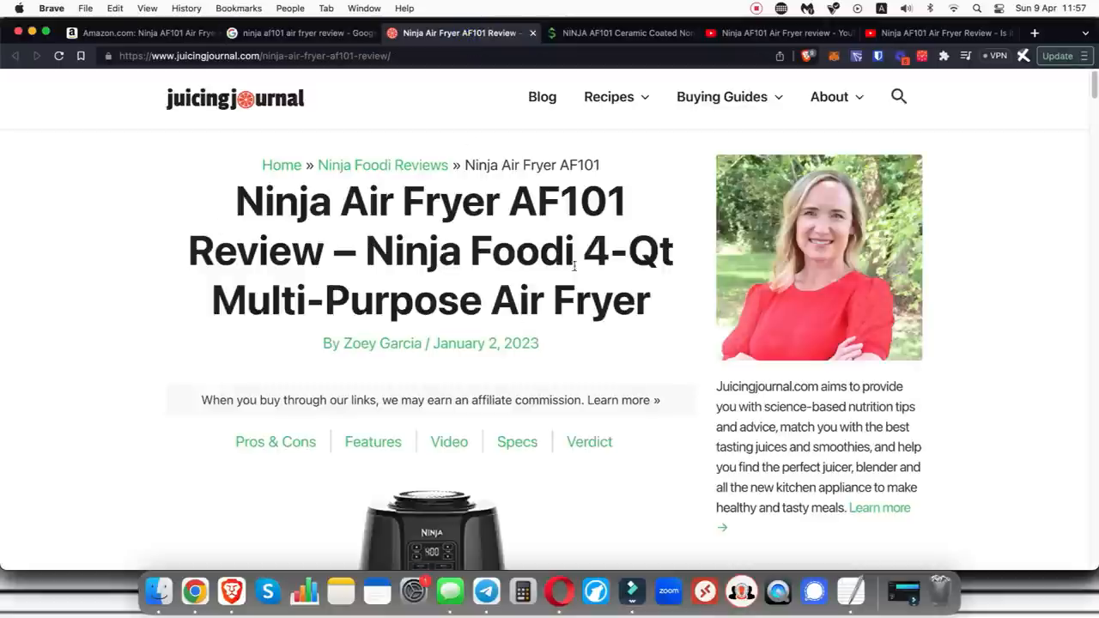
scroll("down", 3)
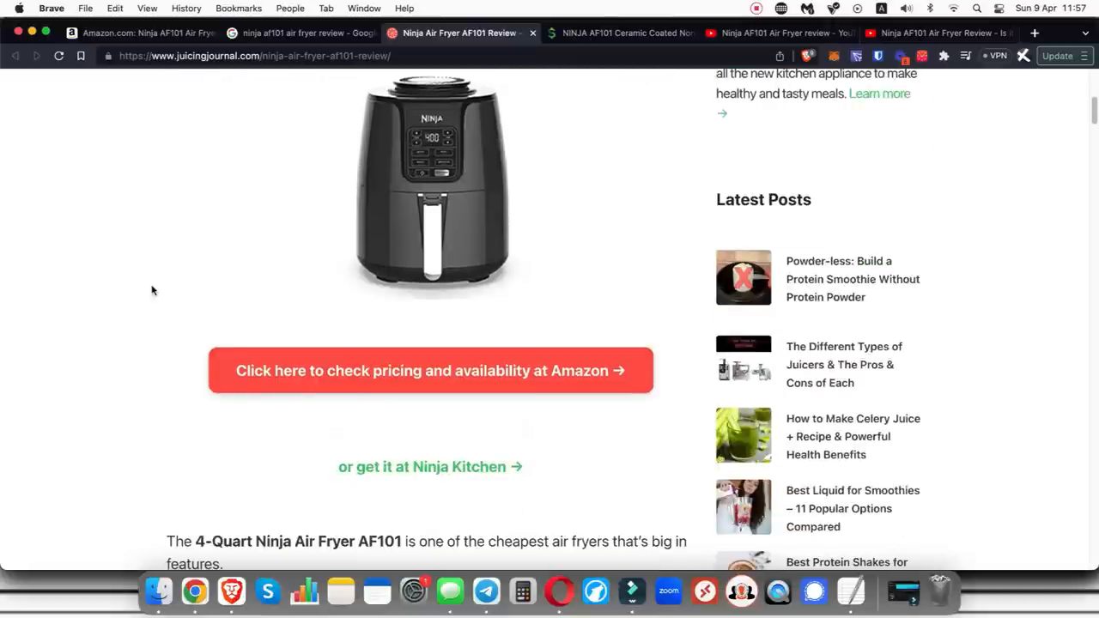
scroll("down", 3)
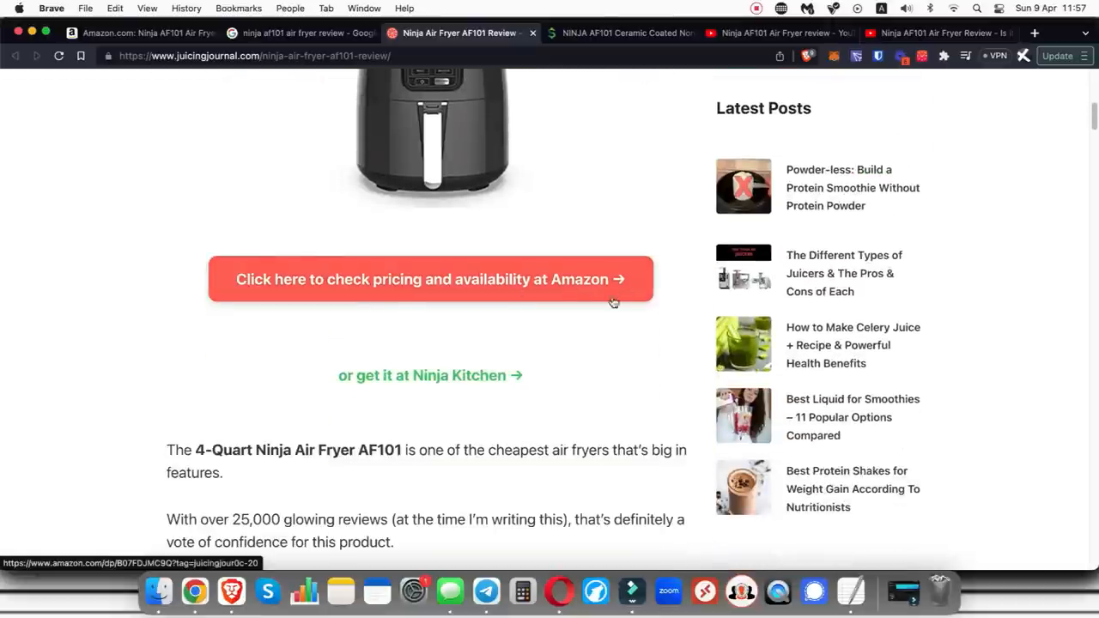
mouse_move(601, 295)
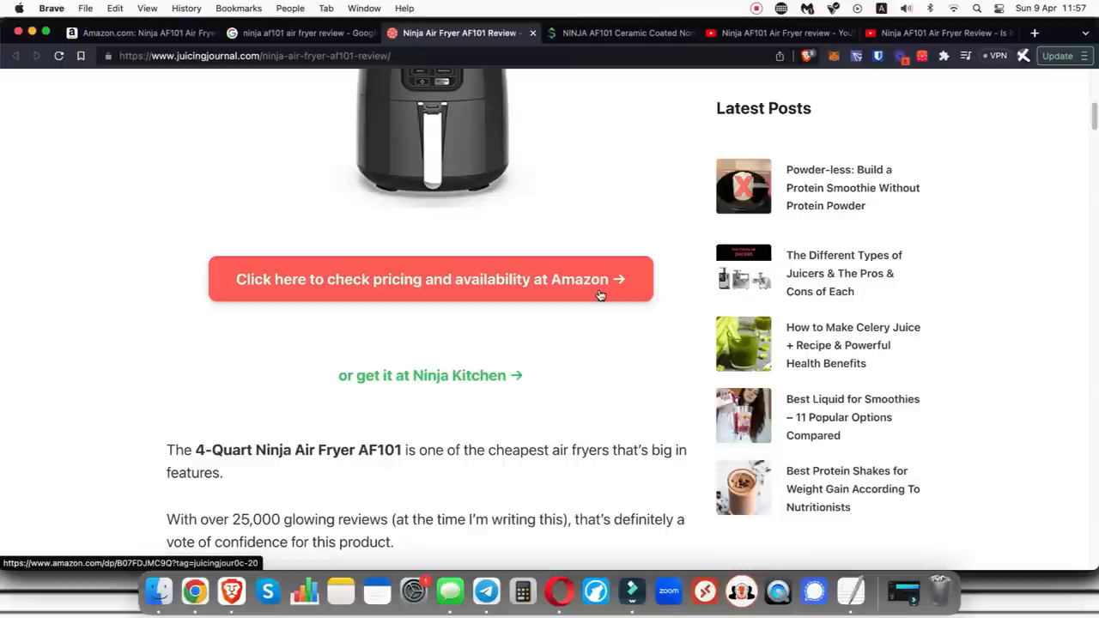
mouse_move(686, 299)
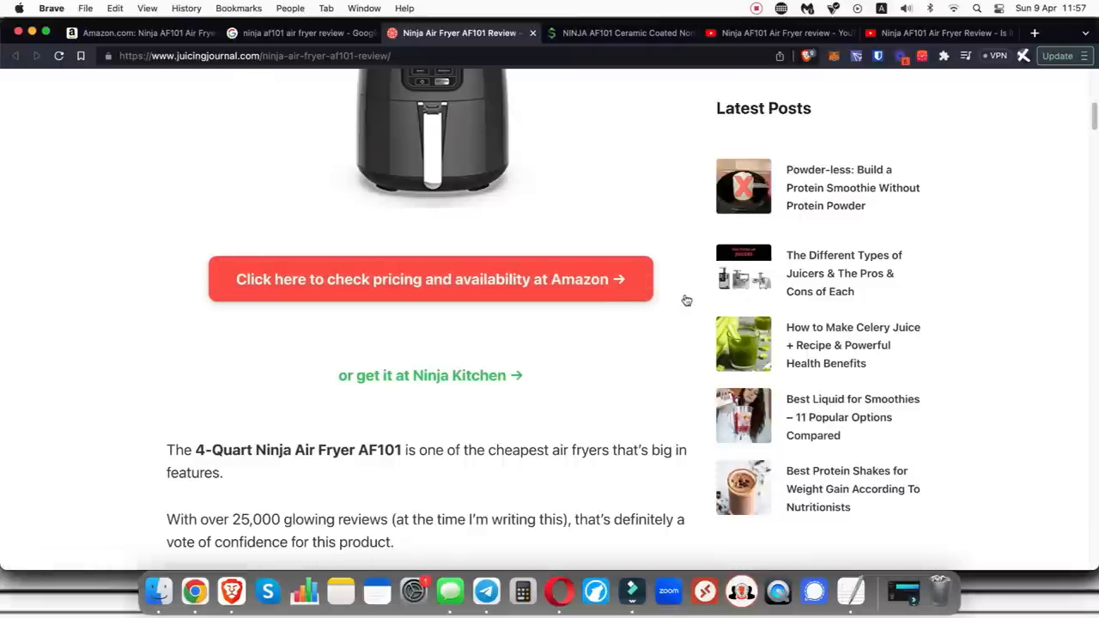
mouse_move(628, 299)
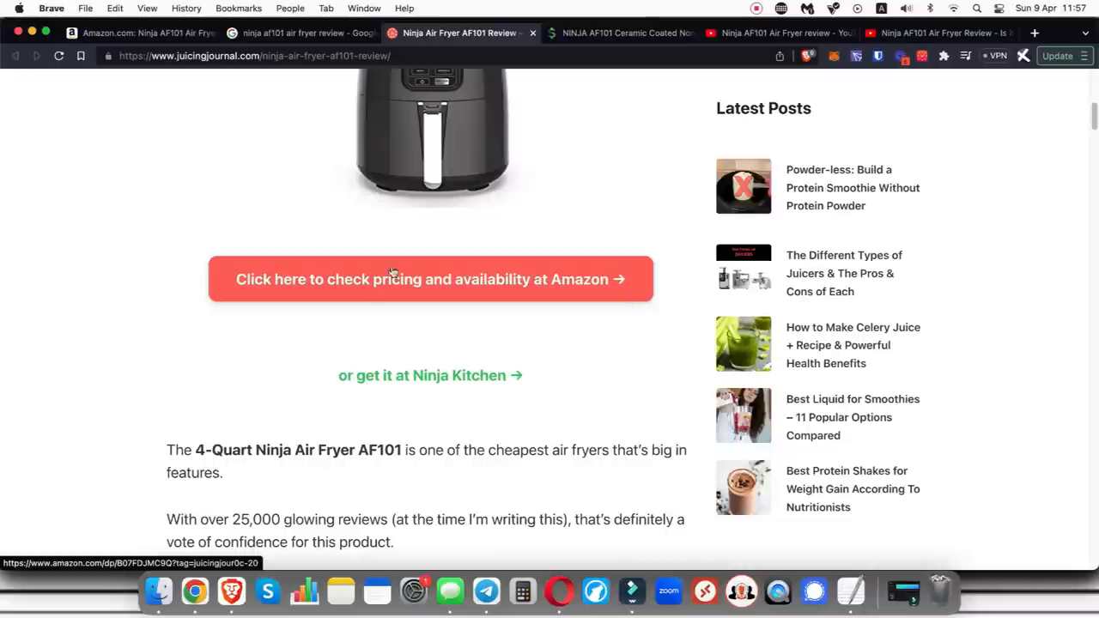
mouse_move(148, 67)
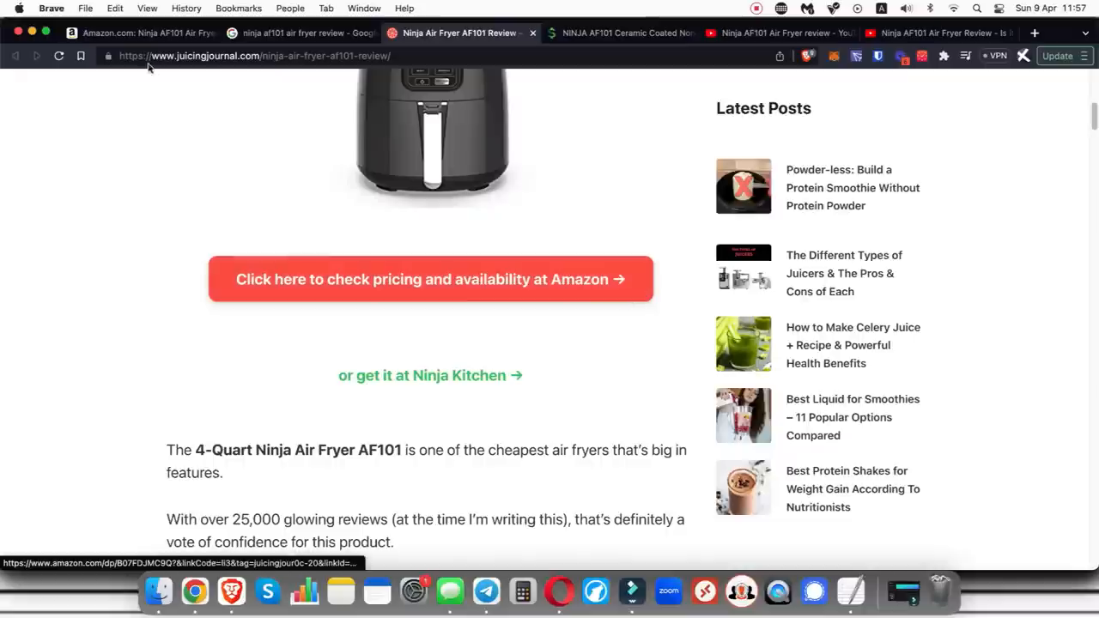
Check the Amazon AF101 listing the link leads to, then continue down the Juicing Journal review.
left_click(429, 279)
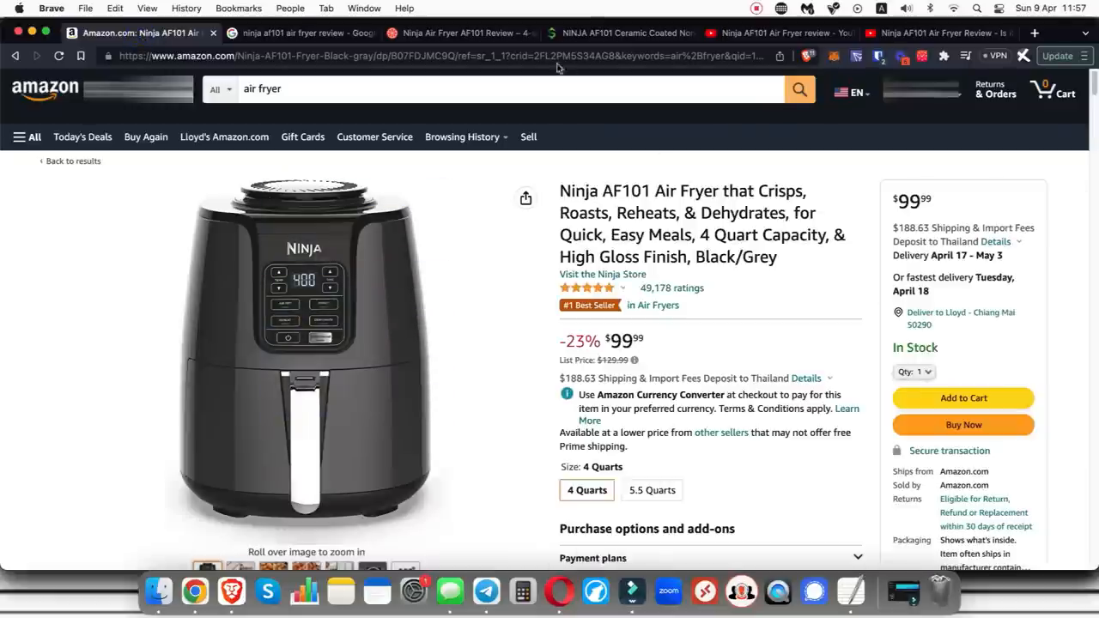
left_click(455, 35)
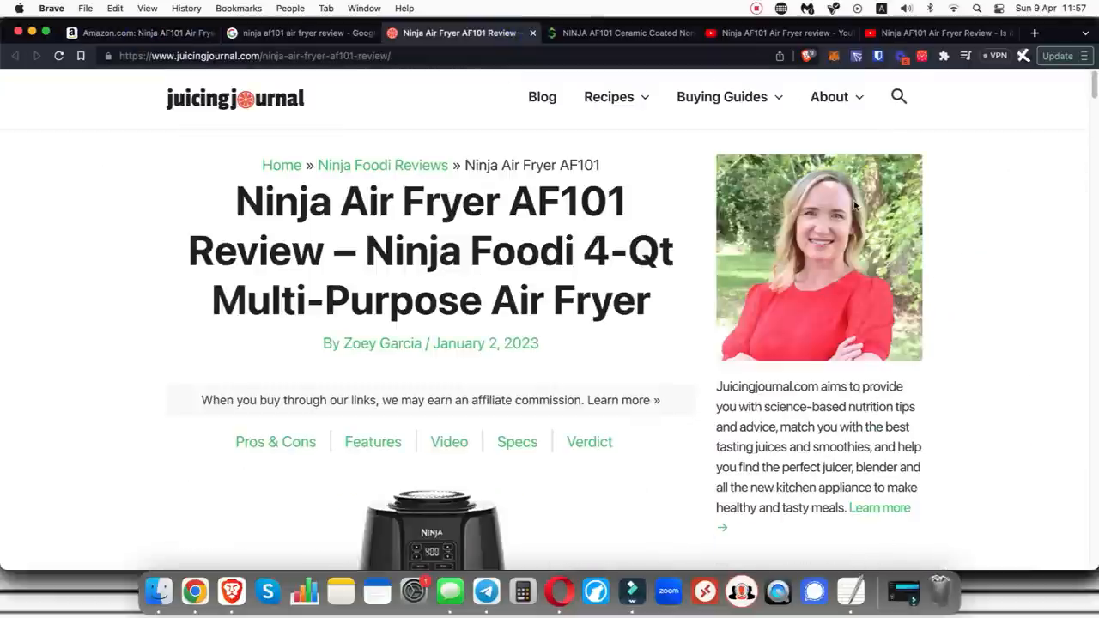
scroll("down", 3)
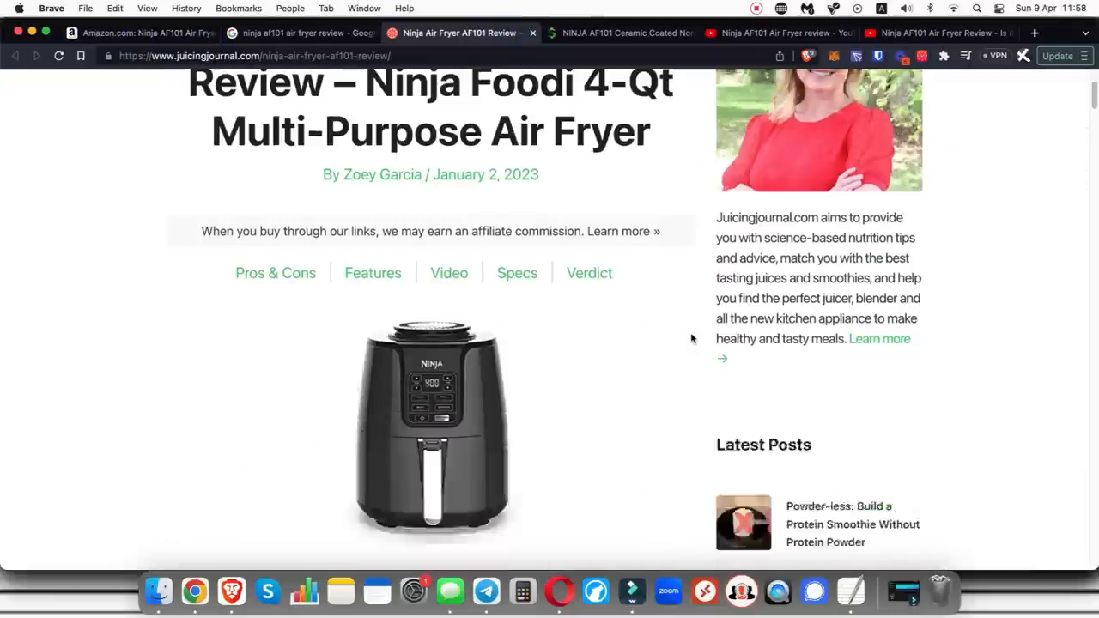
scroll("down", 3)
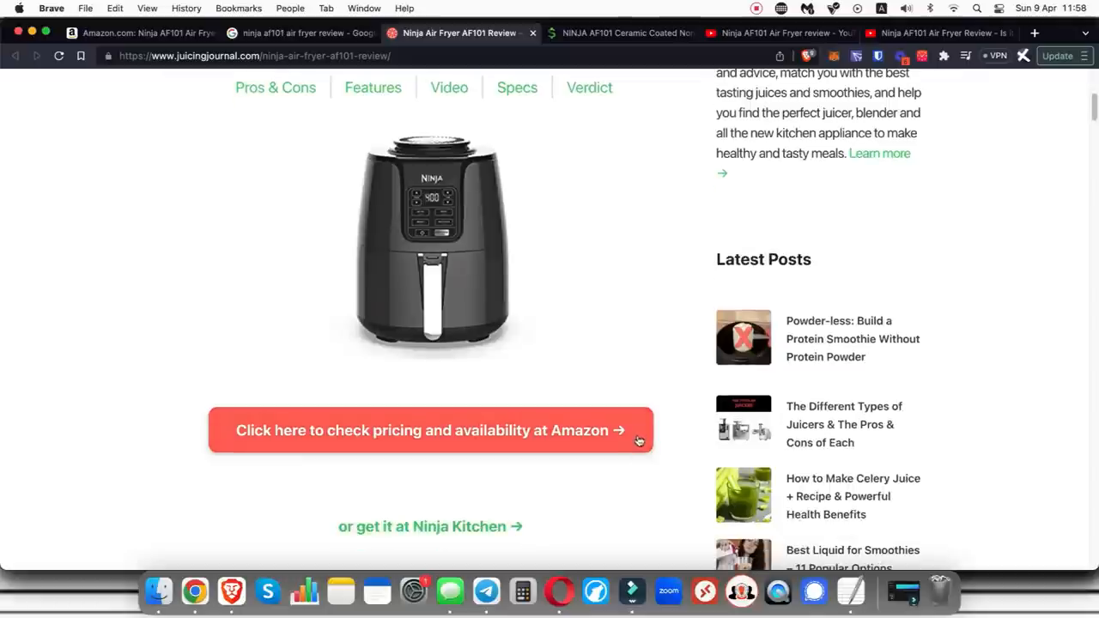
scroll("down", 3)
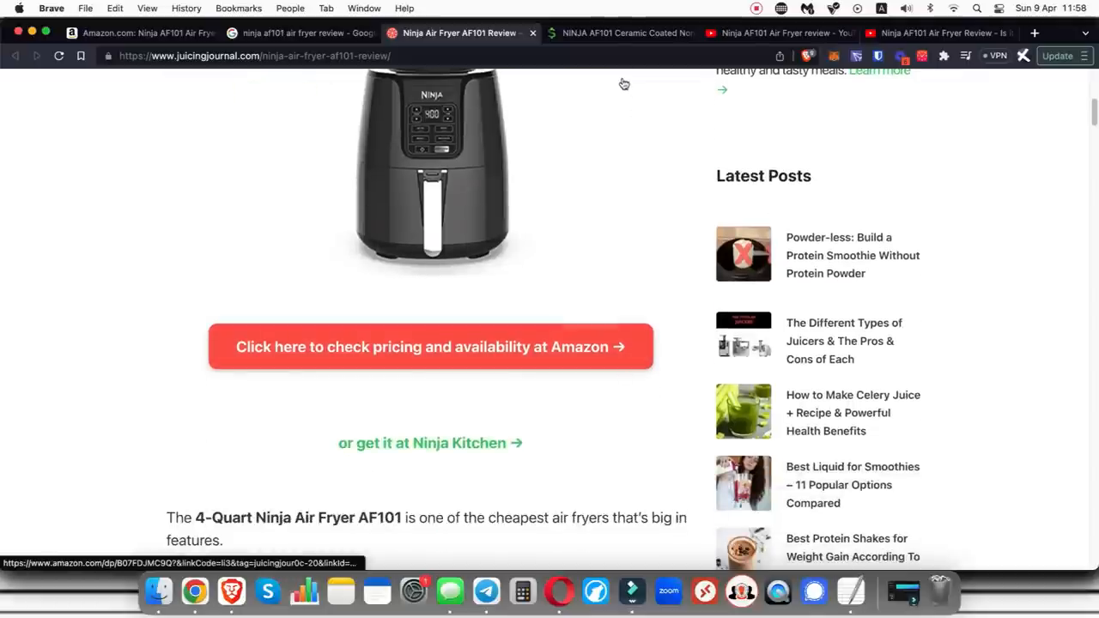
Browse the Don't Waste Your Money AF101 review with its 9.0 score and dismiss the top-rated air fryer popup.
left_click(618, 34)
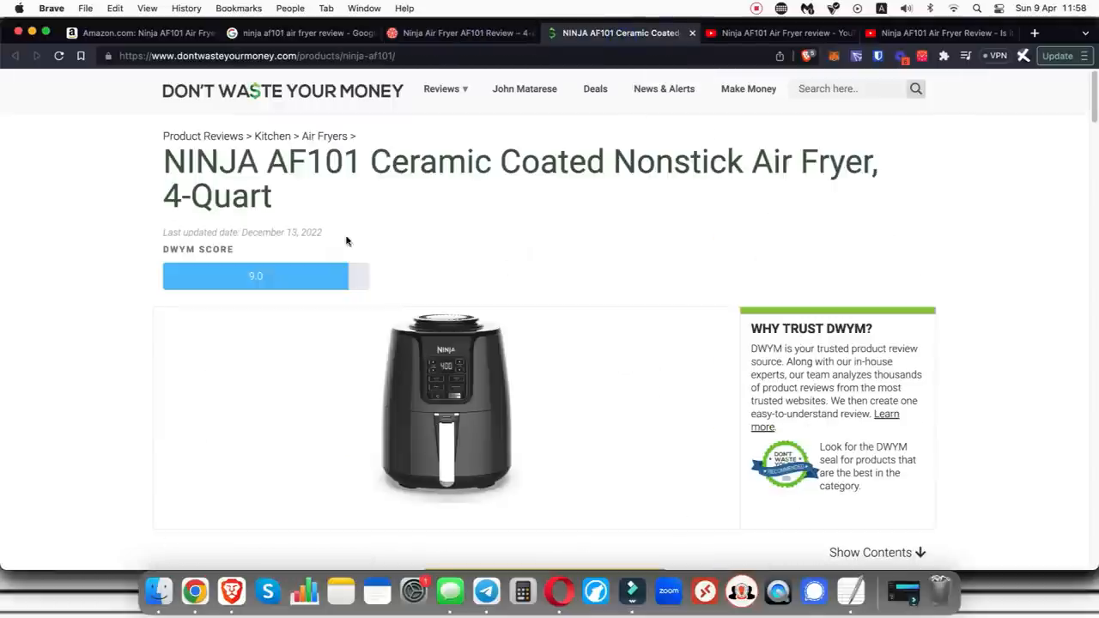
scroll("down", 3)
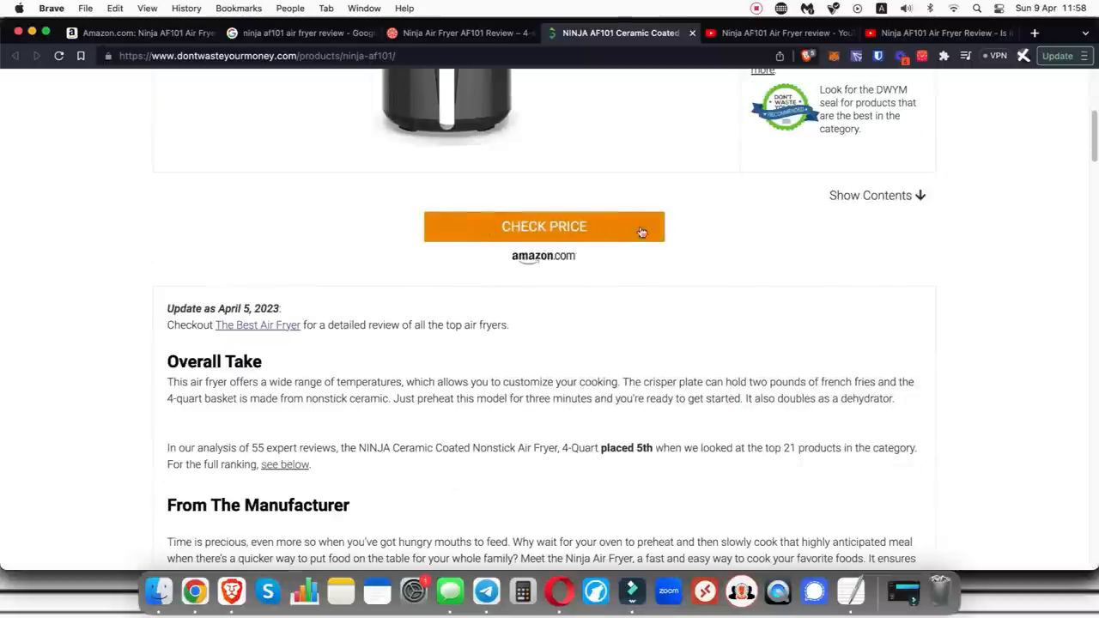
scroll("down", 3)
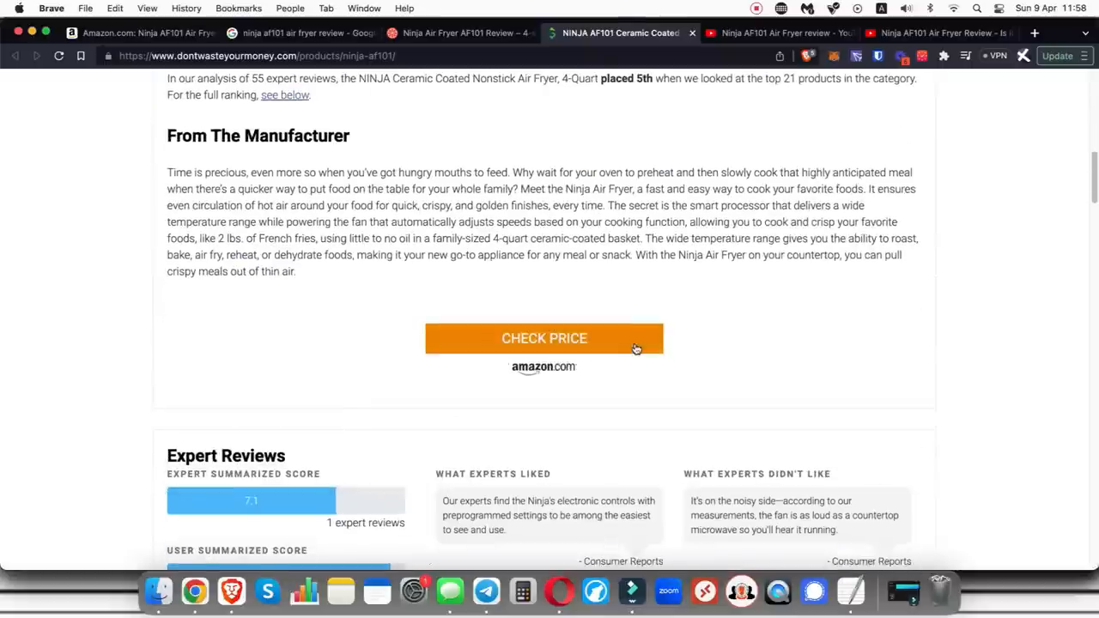
scroll("down", 3)
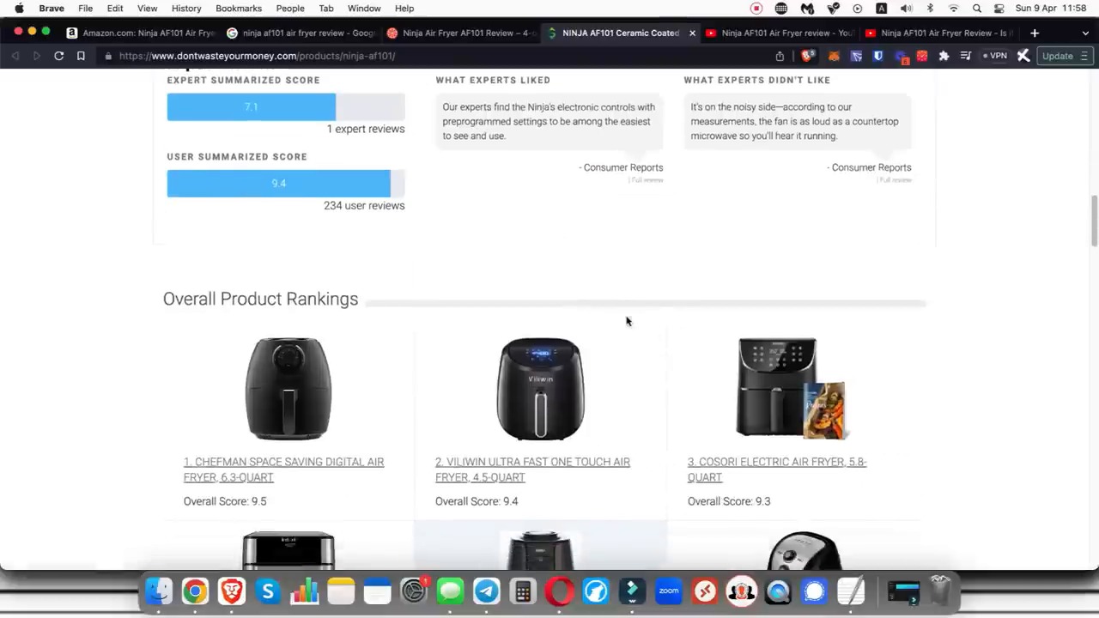
scroll("down", 3)
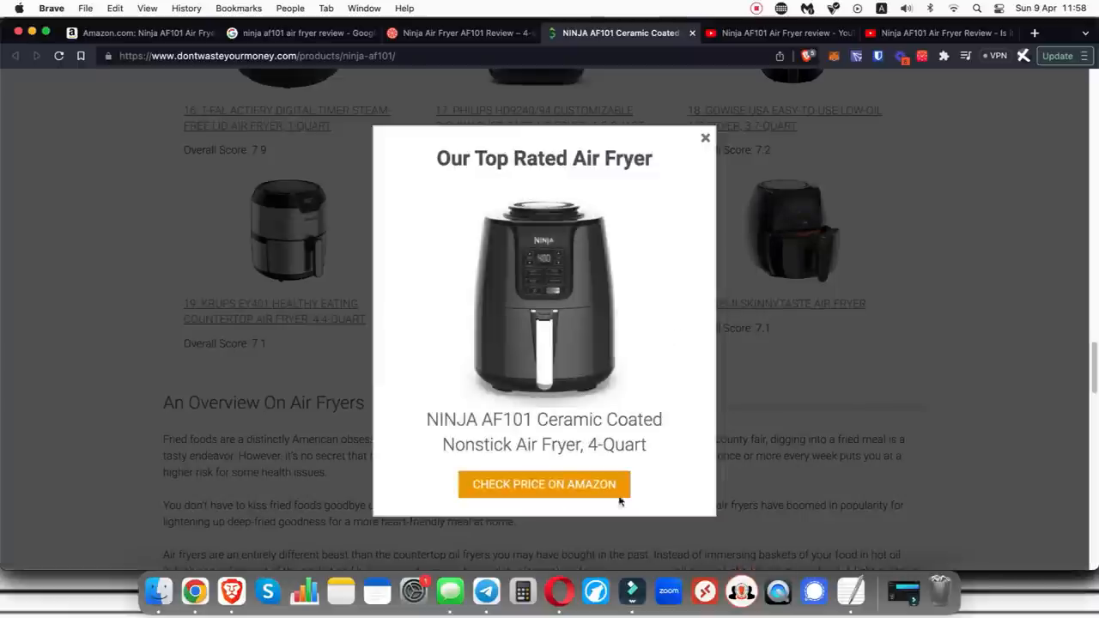
mouse_move(704, 285)
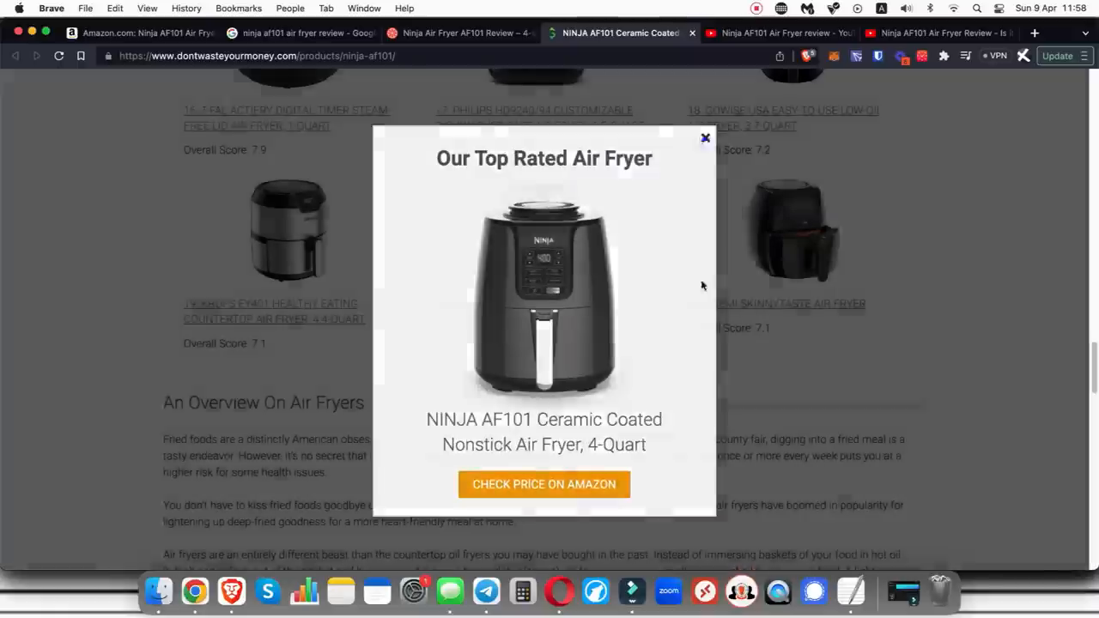
left_click(704, 137)
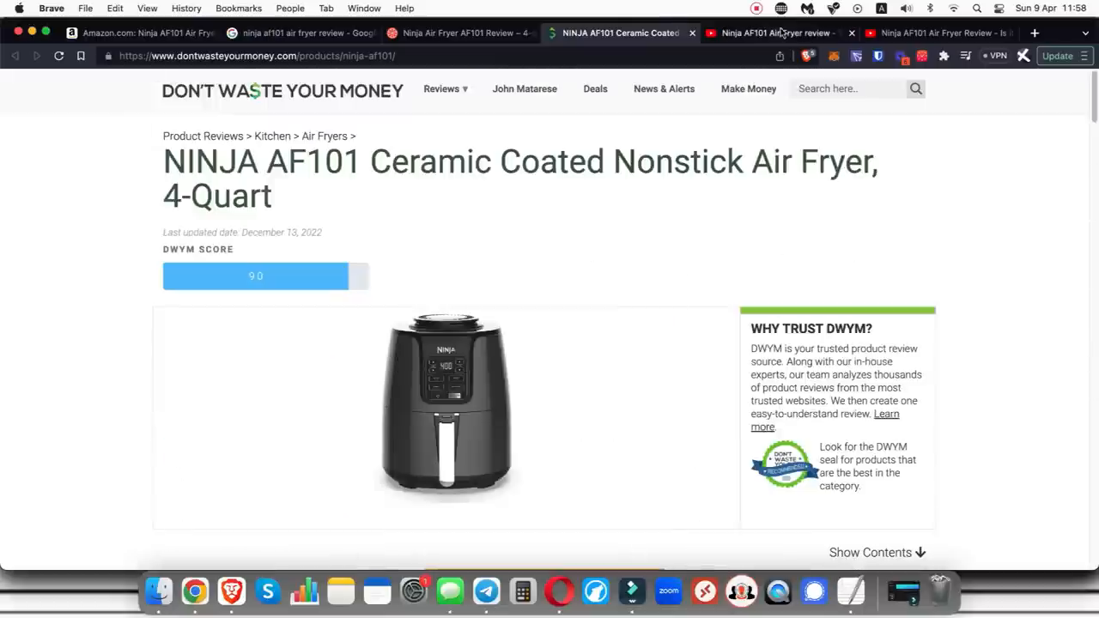
mouse_move(786, 33)
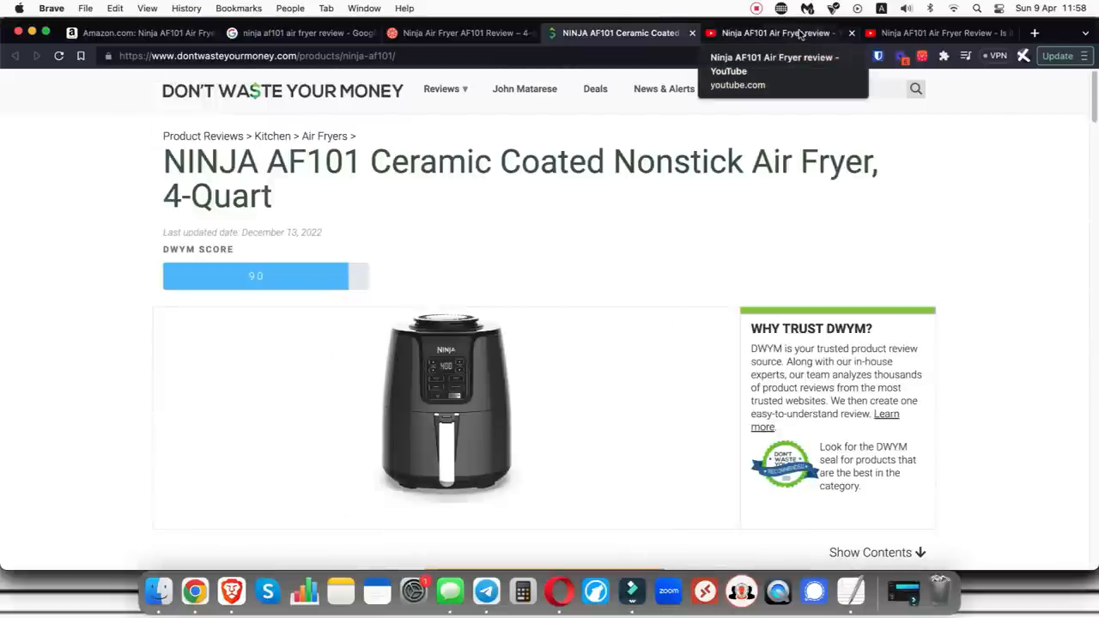
From the YouTube results, open the 'Ninja AF101 Air Fryer Review - Is it WORTH the Investement?' video.
left_click(781, 33)
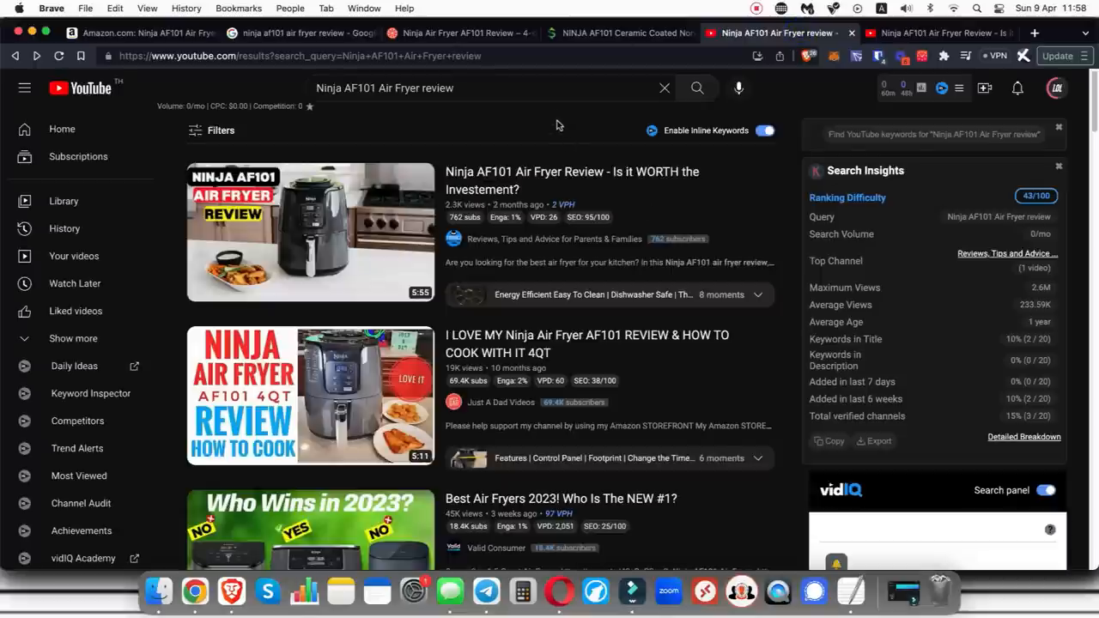
mouse_move(555, 113)
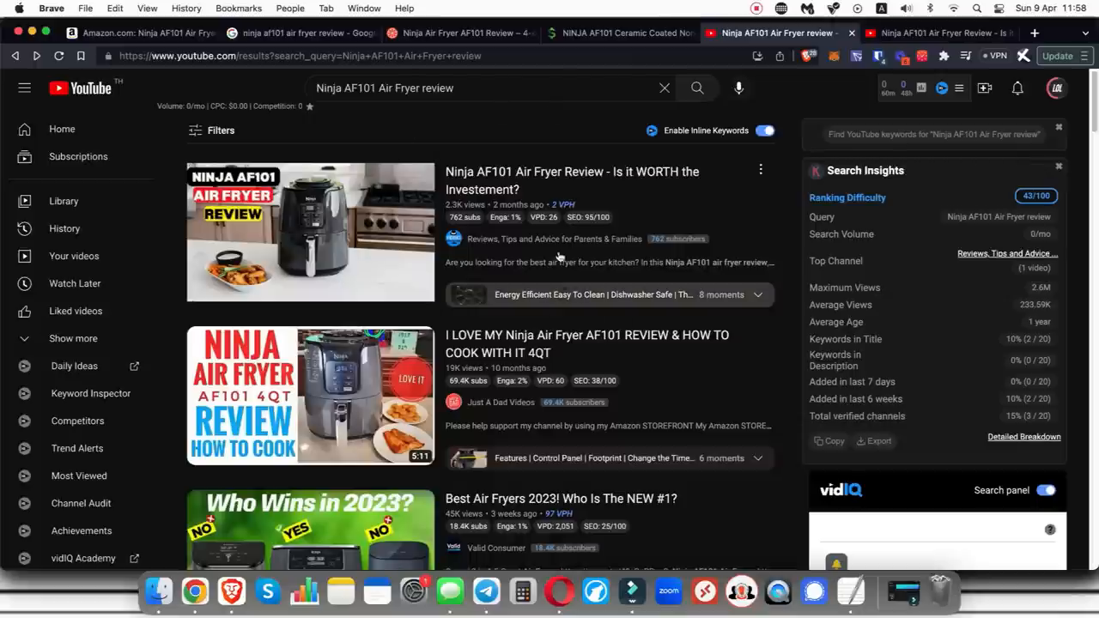
mouse_move(544, 216)
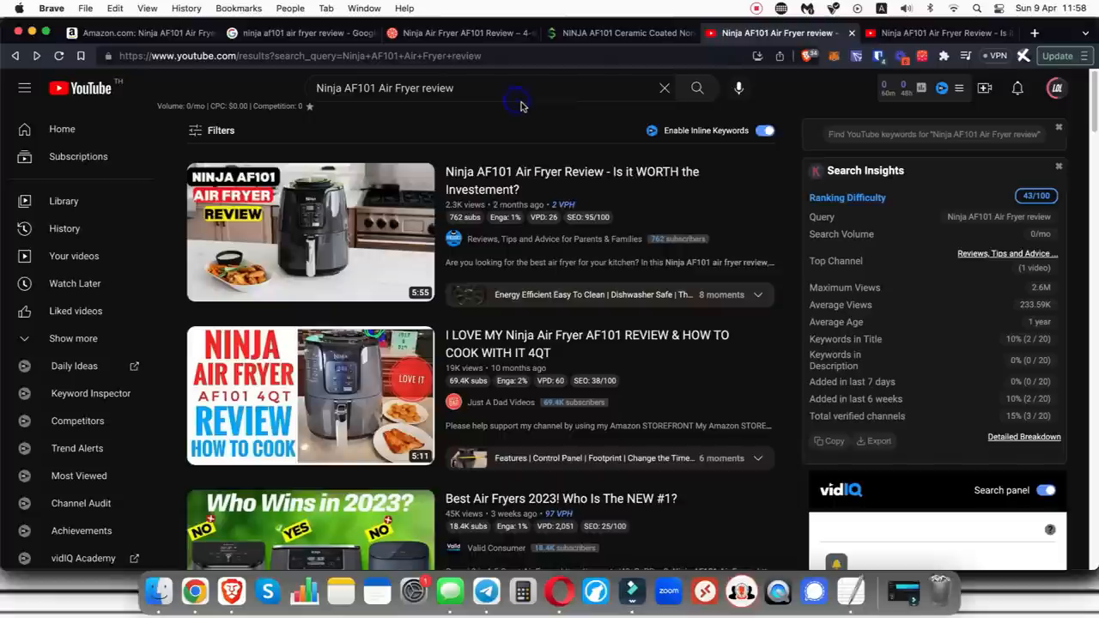
mouse_move(477, 105)
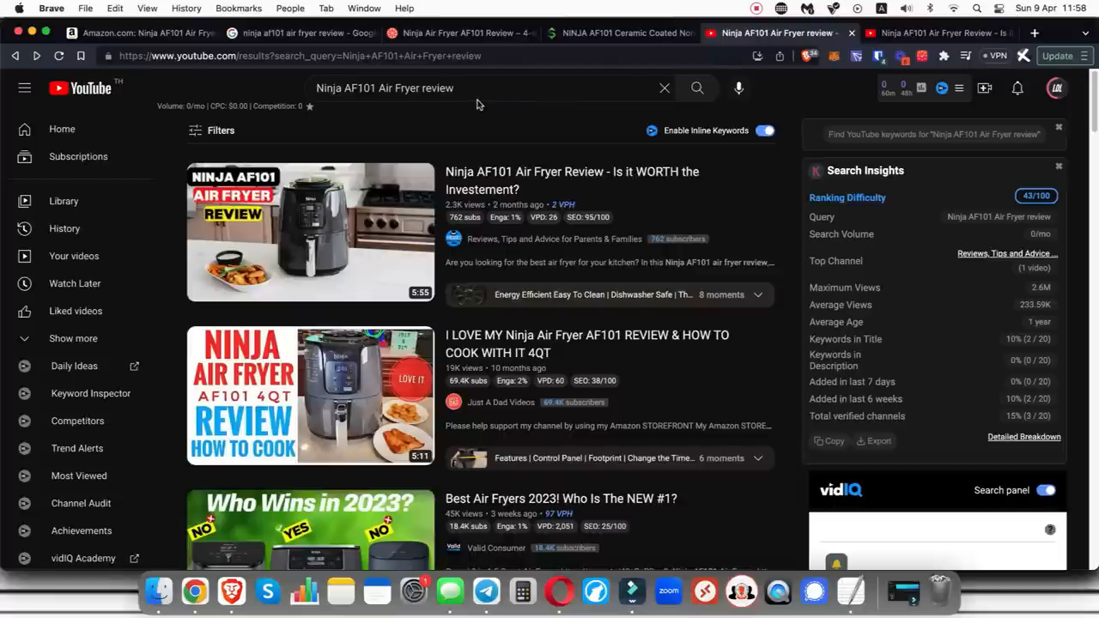
mouse_move(524, 113)
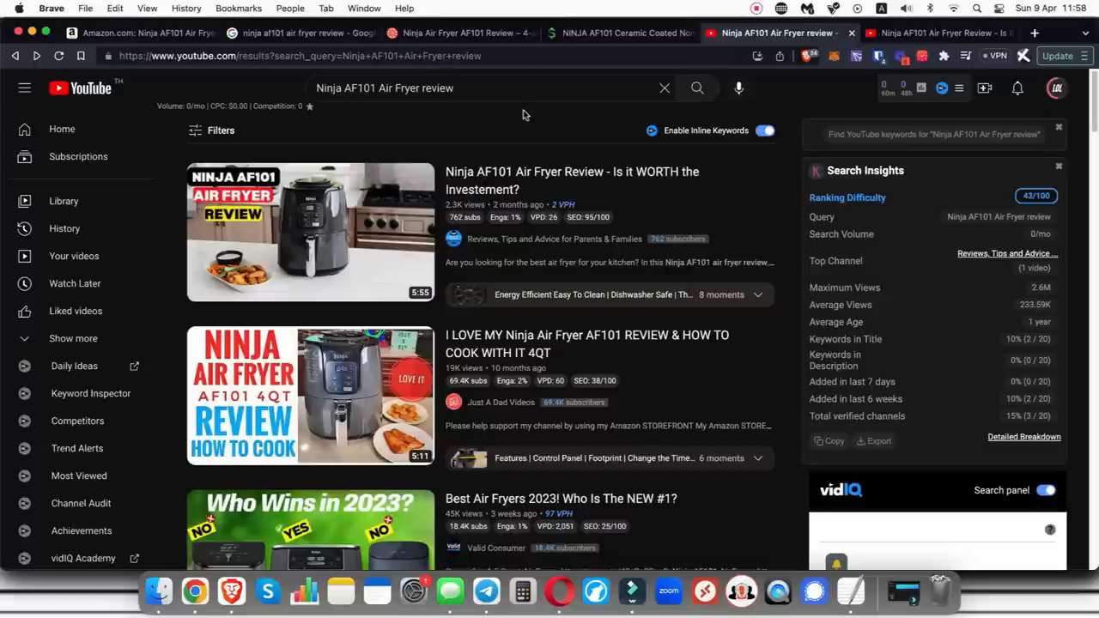
mouse_move(538, 117)
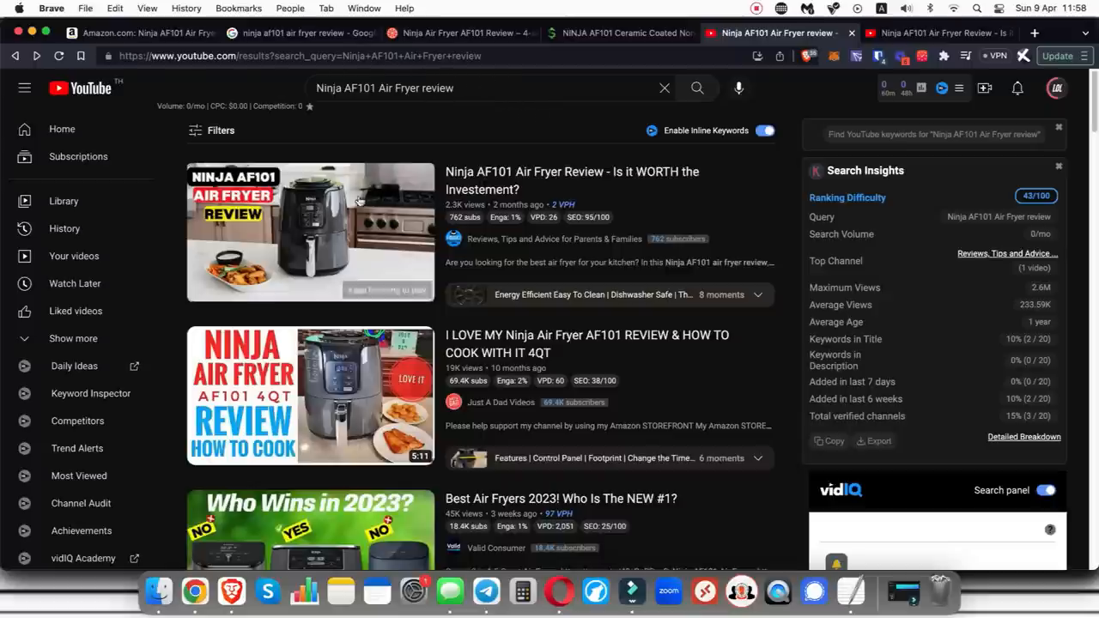
left_click(309, 232)
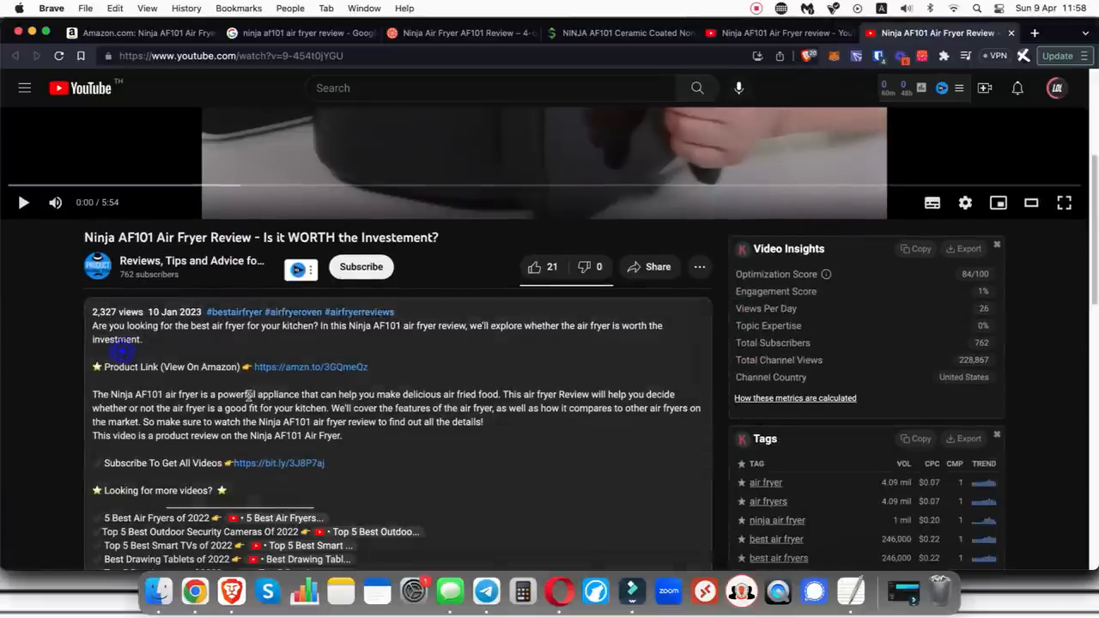
double_click(168, 367)
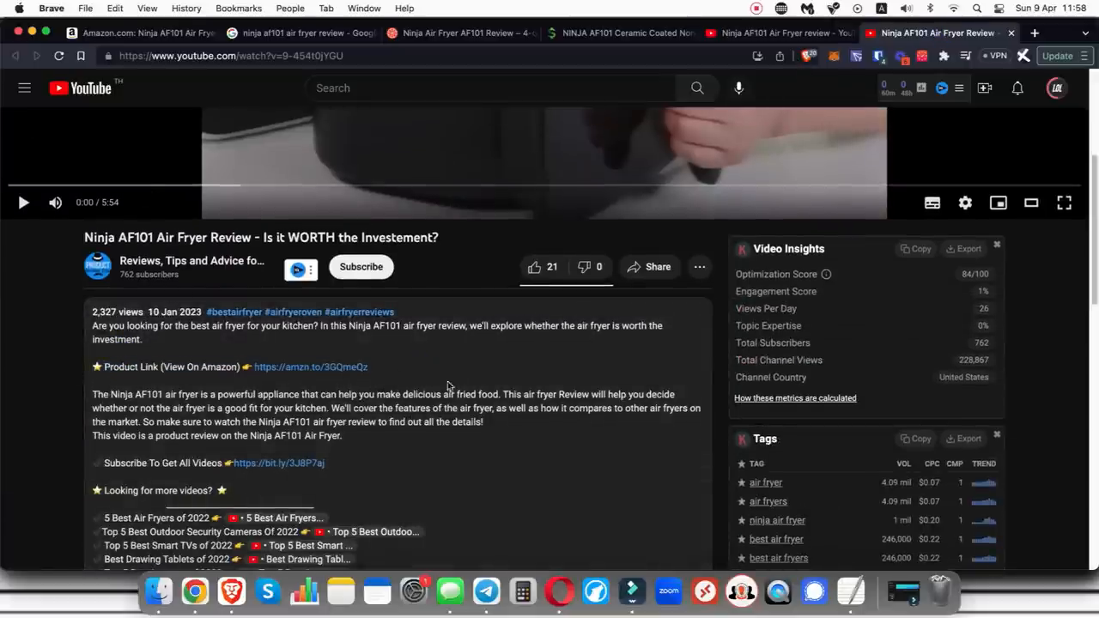
mouse_move(525, 393)
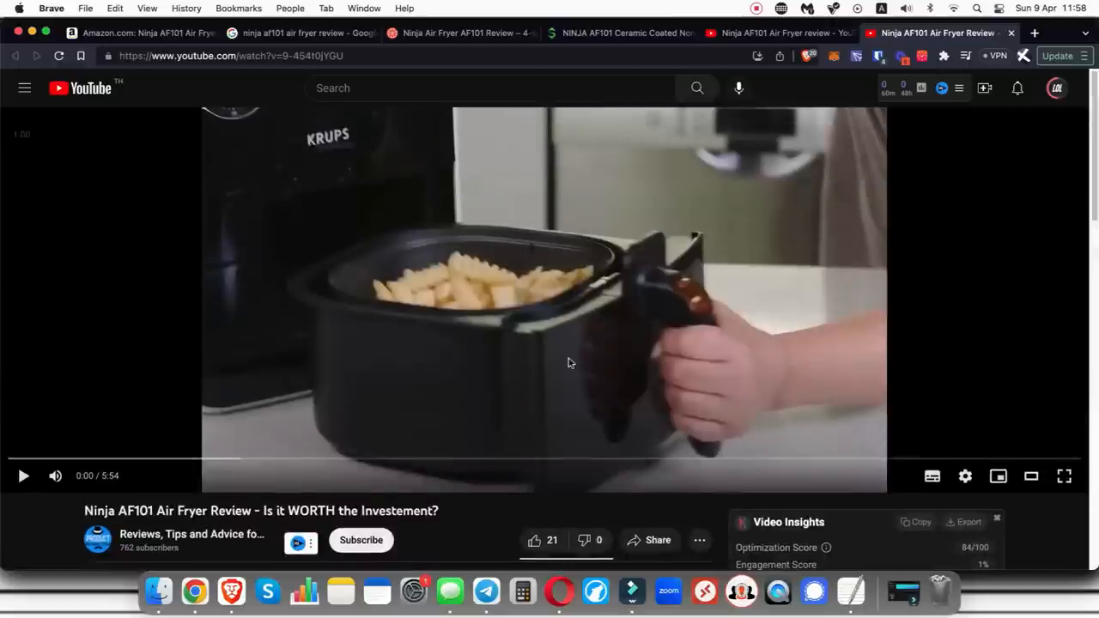
Return to the Google results for 'ninja af101 air fryer review' with the U.S. News snippet.
left_click(295, 33)
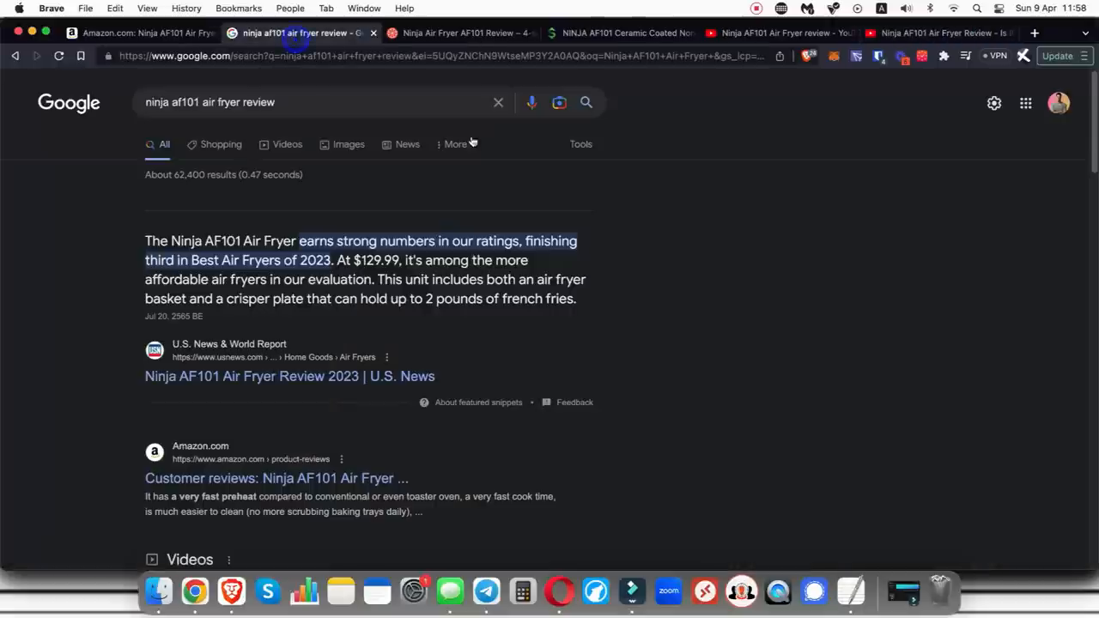
mouse_move(287, 137)
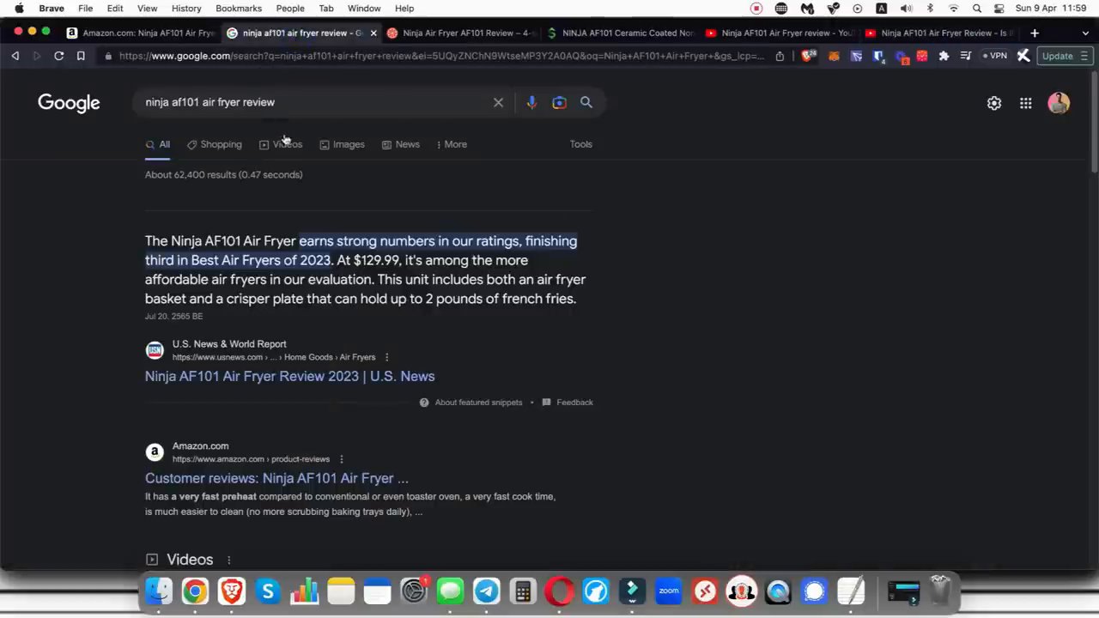
mouse_move(688, 272)
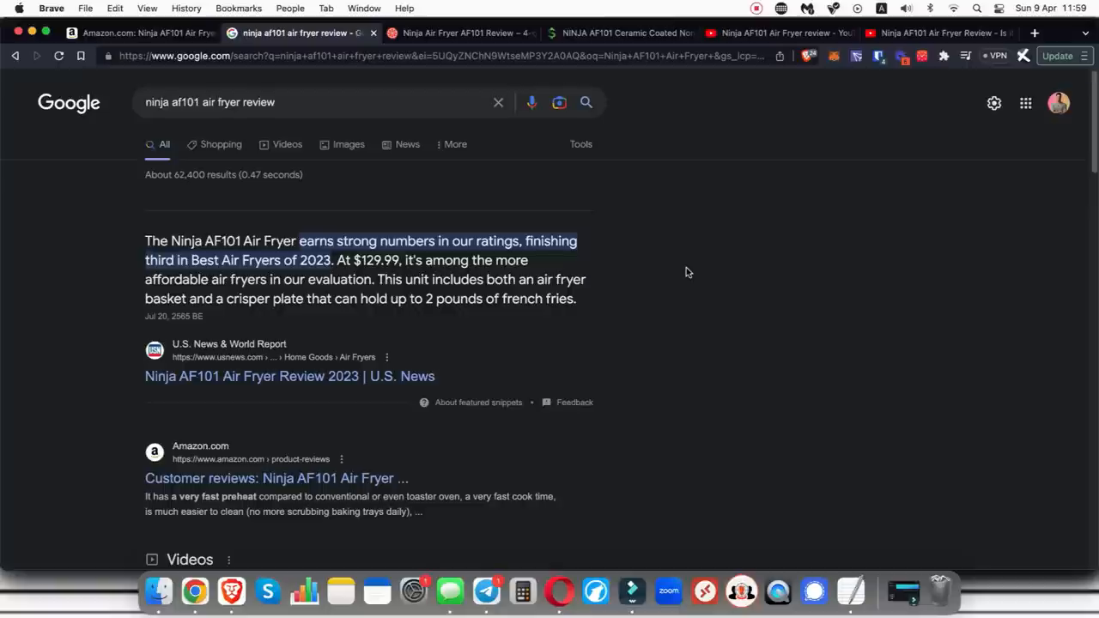
mouse_move(809, 313)
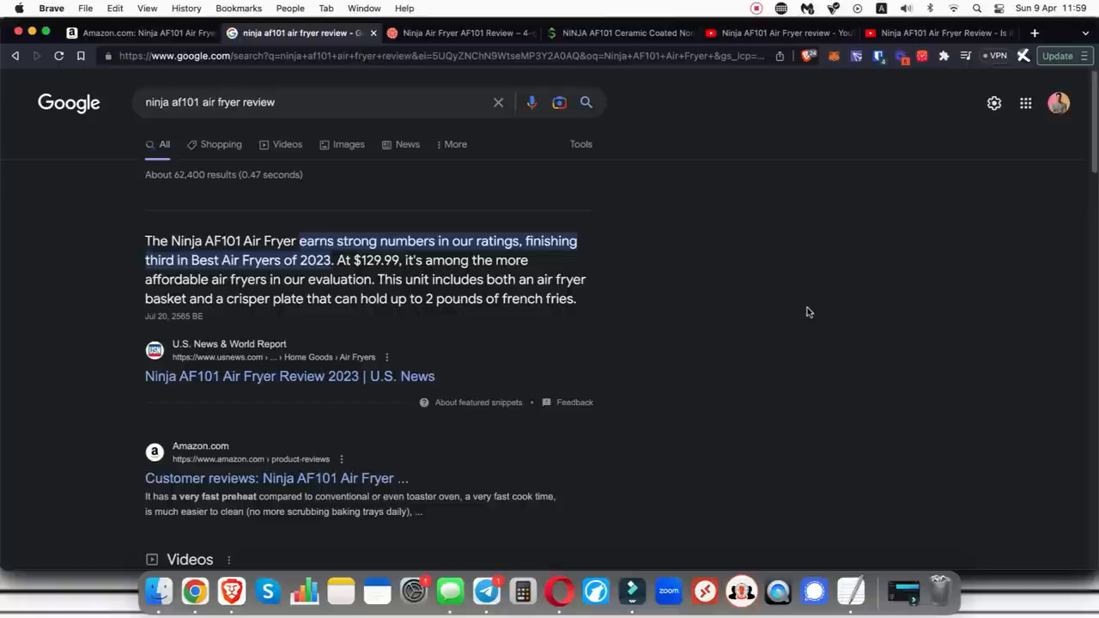
mouse_move(803, 306)
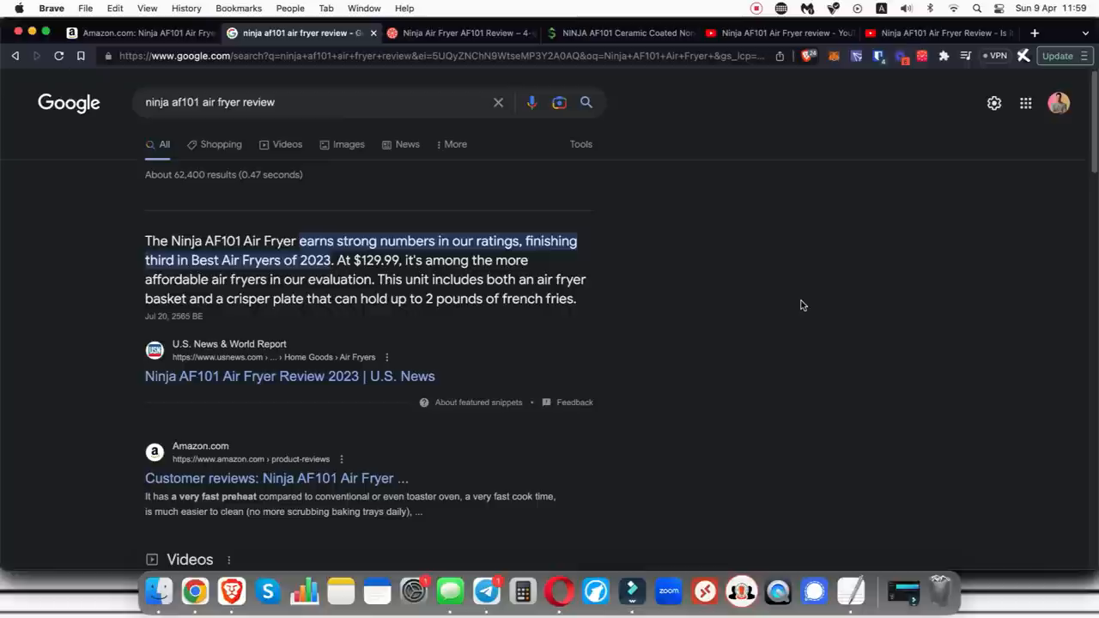
mouse_move(333, 103)
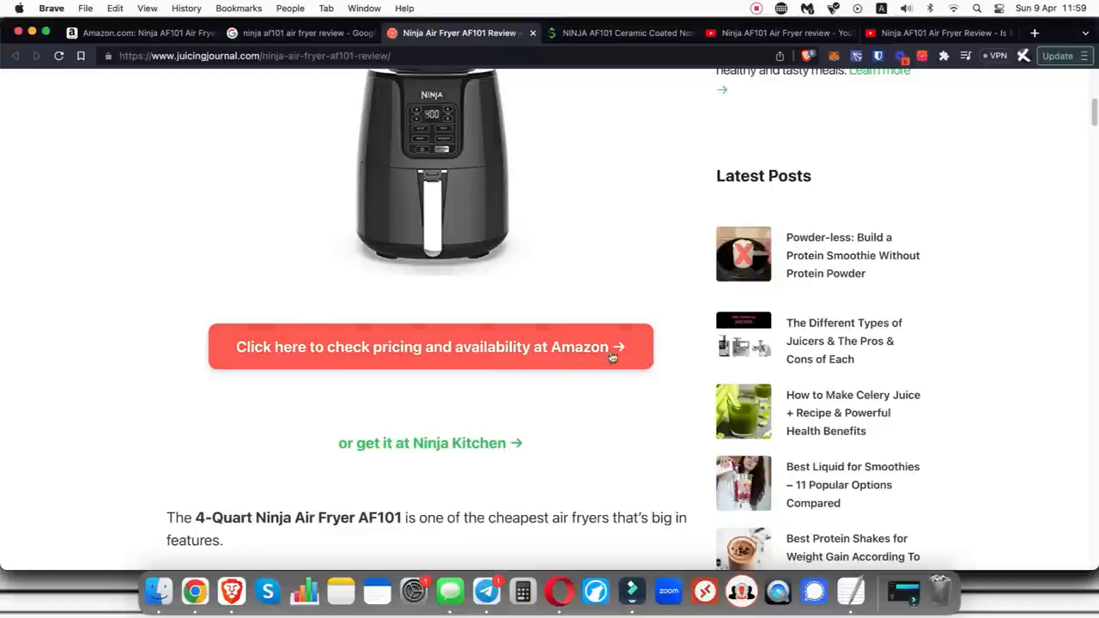
left_click(429, 347)
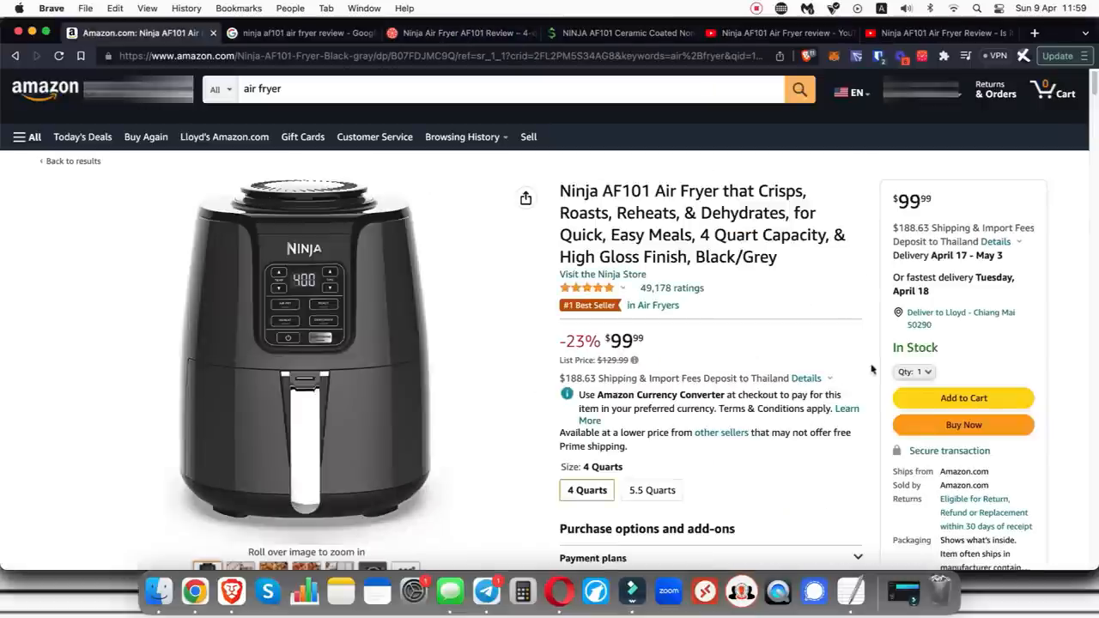
mouse_move(780, 288)
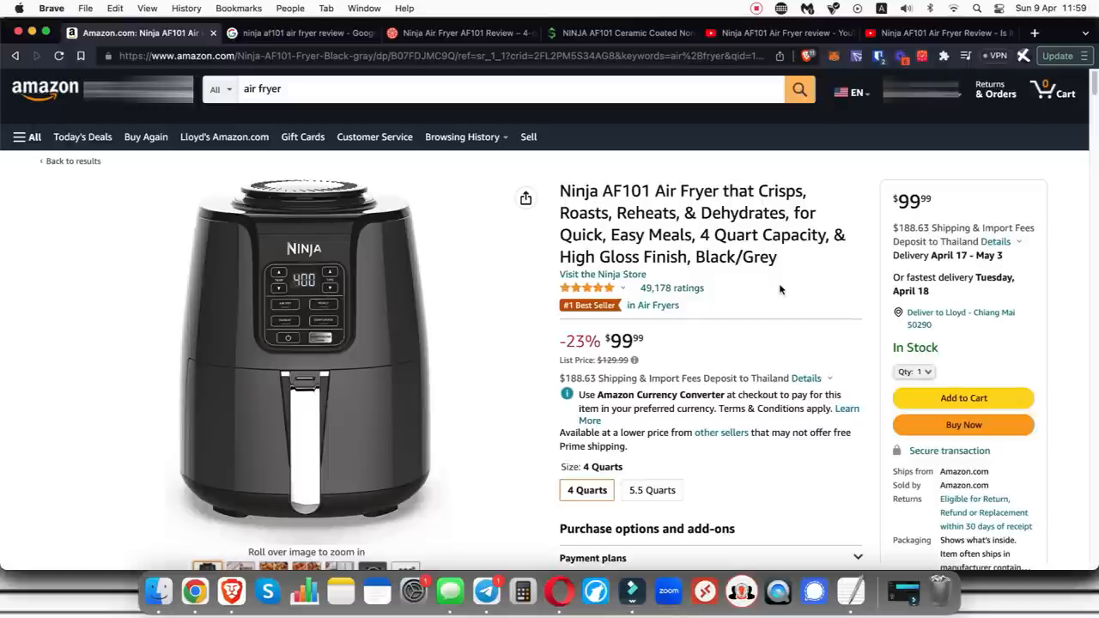
left_click(461, 33)
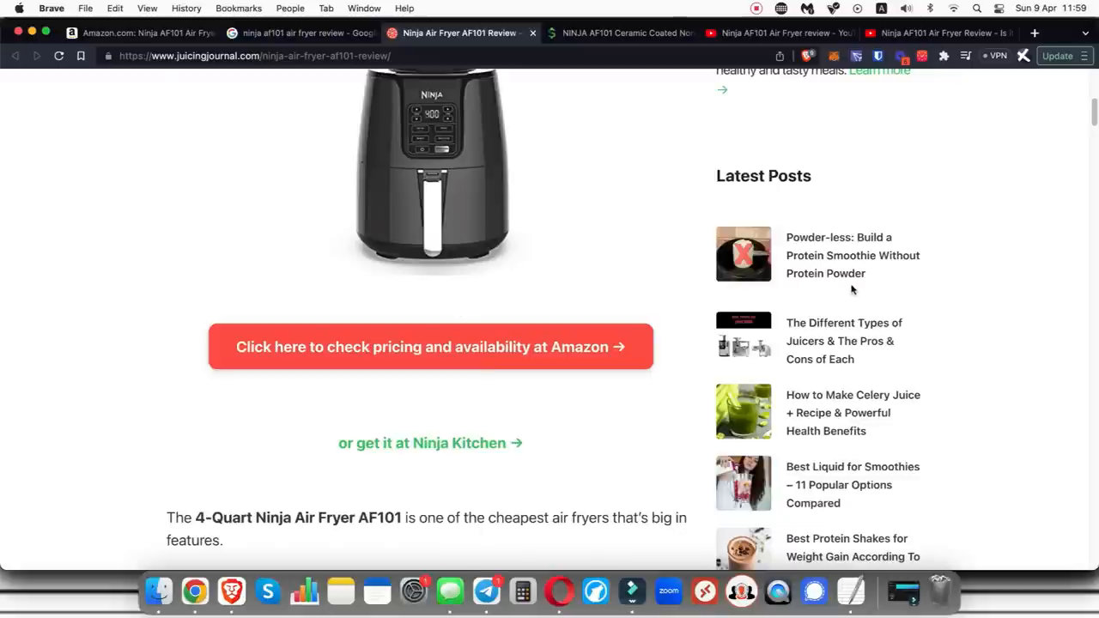
Revisit the YouTube AF101 review results, then return to the Amazon Ninja AF101 listing.
left_click(764, 33)
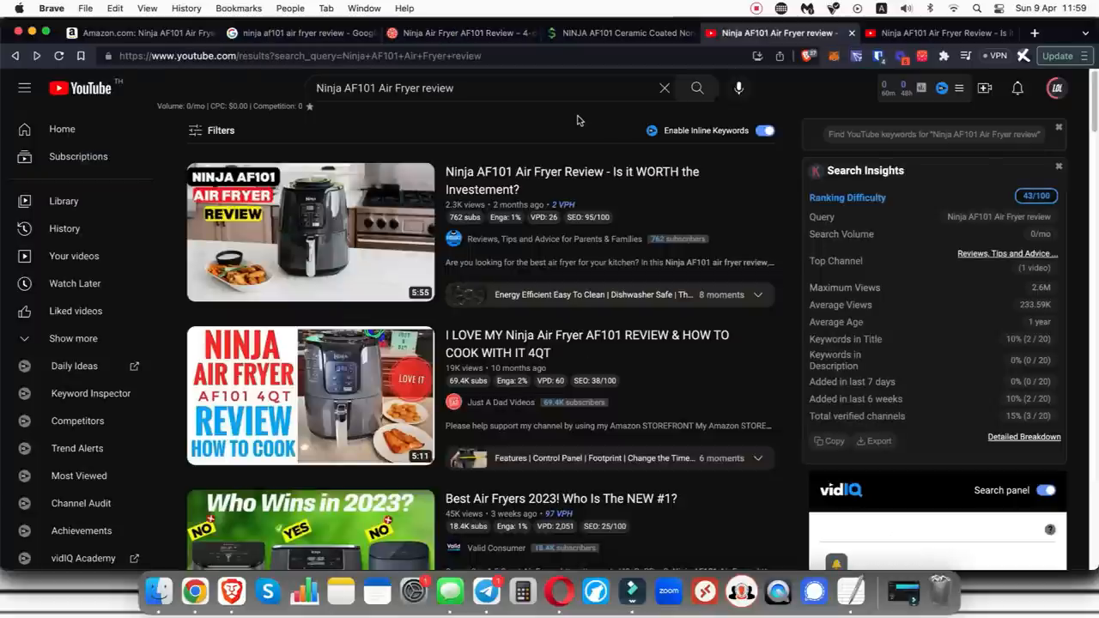
mouse_move(426, 275)
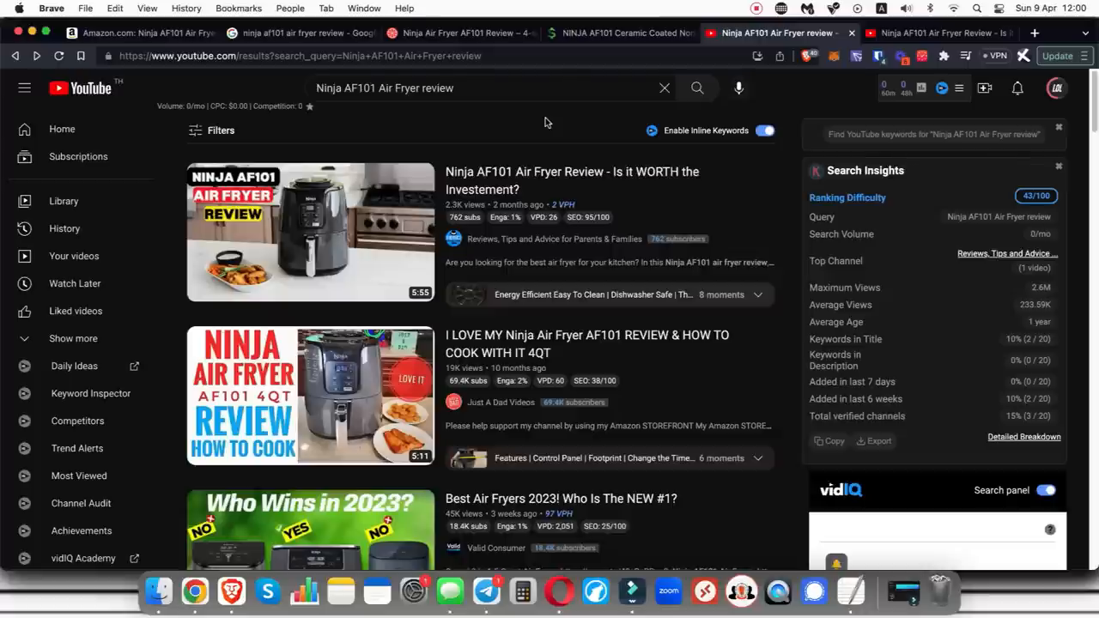
mouse_move(539, 127)
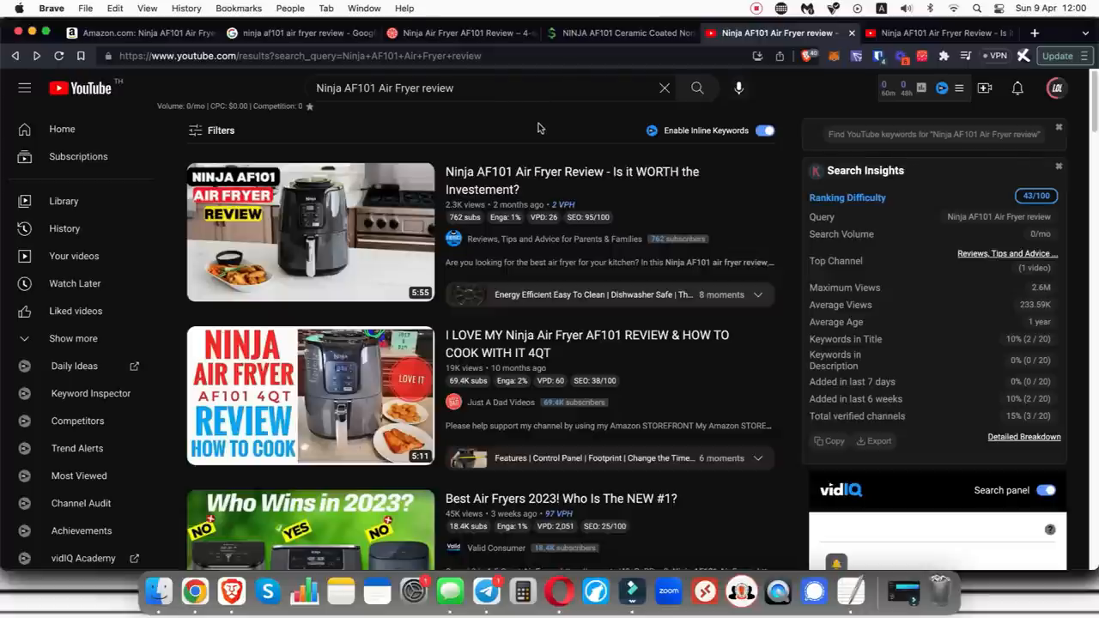
left_click(137, 38)
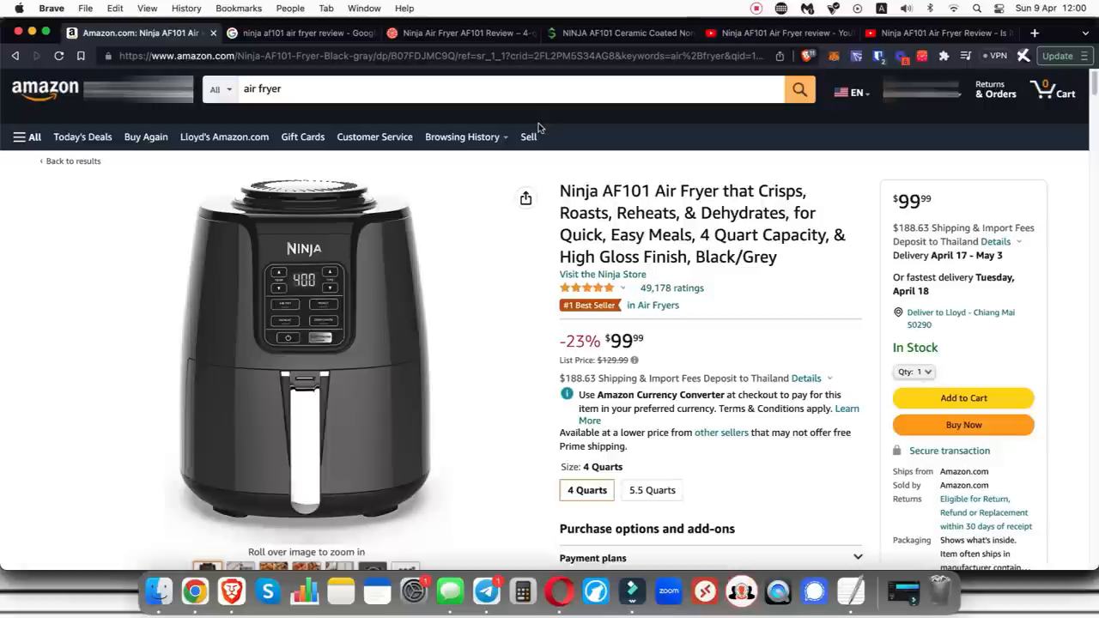